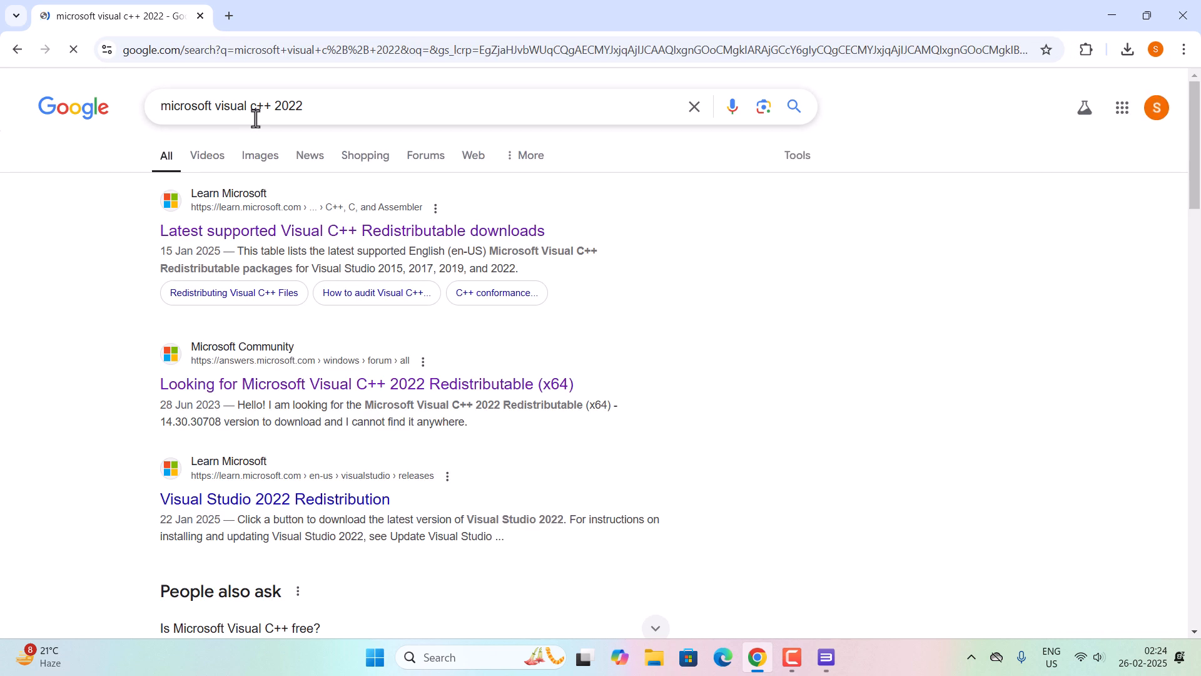
# Step: Confirm the PC is x64, download the x64 Visual C++ 2015–2022 Redistributable, and open its folder
pyautogui.click(352, 231)
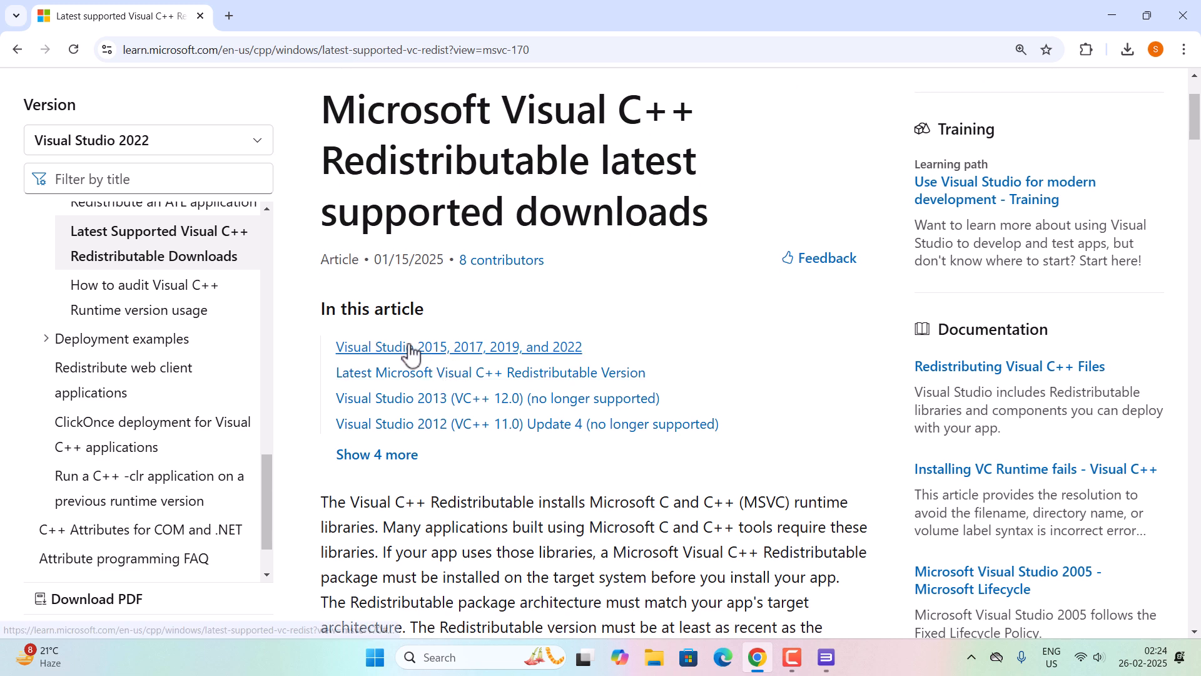
pyautogui.click(458, 346)
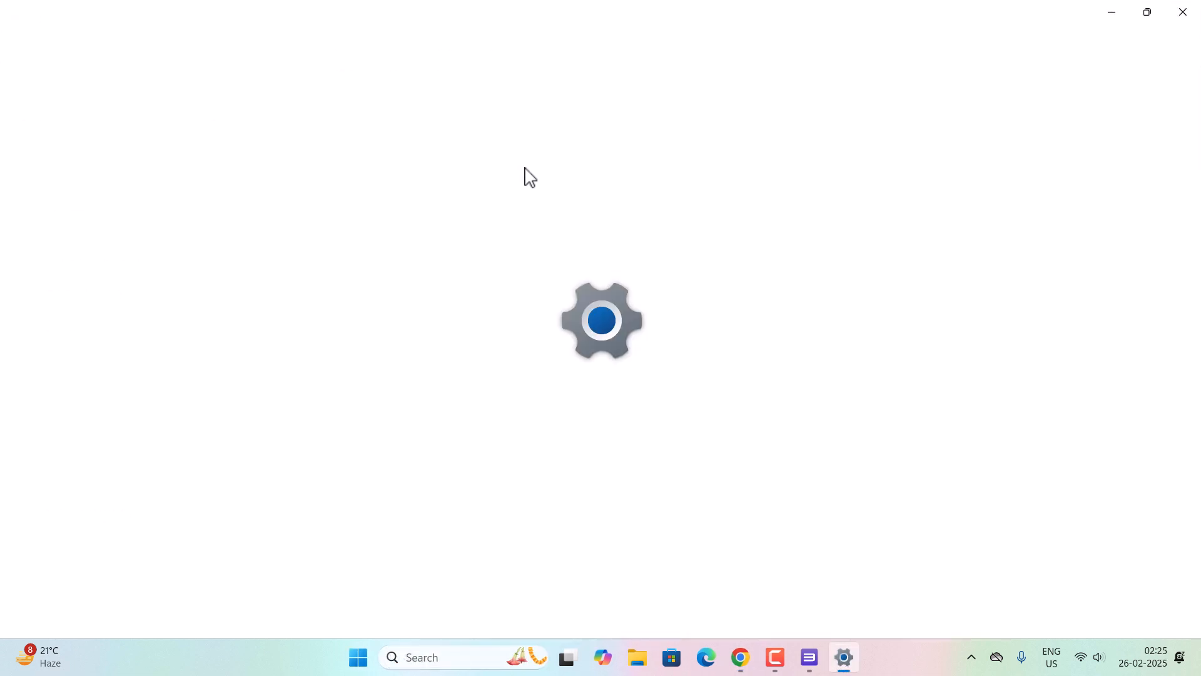
pyautogui.doubleClick(603, 312)
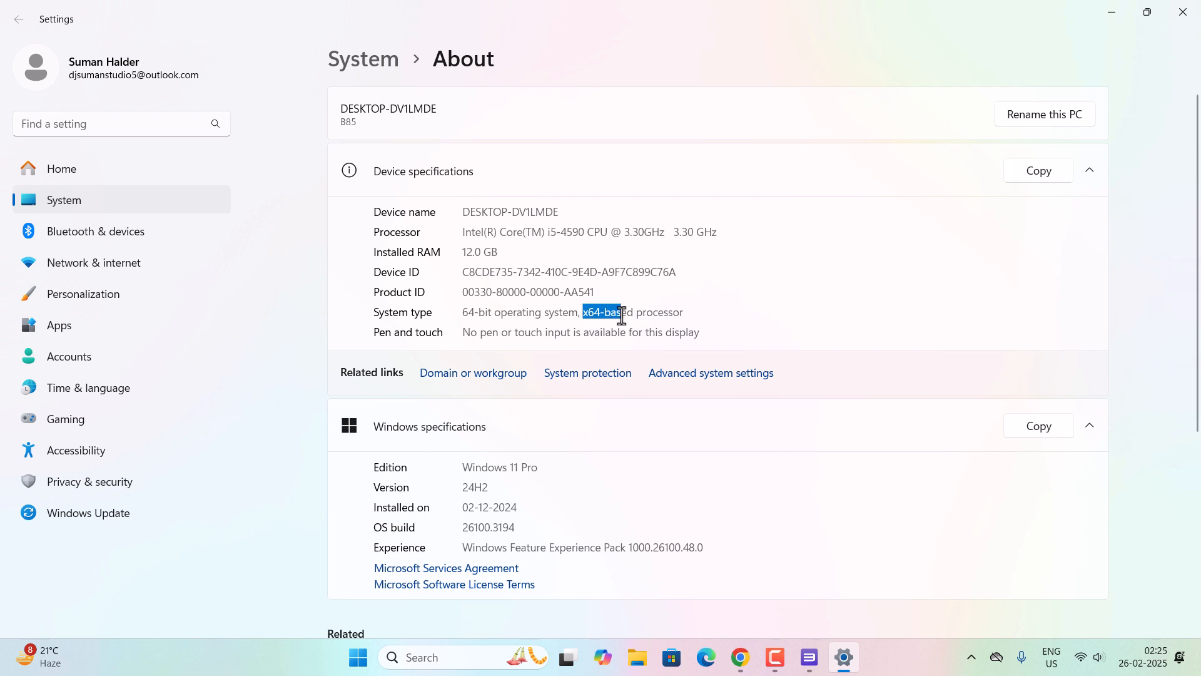
pyautogui.click(755, 657)
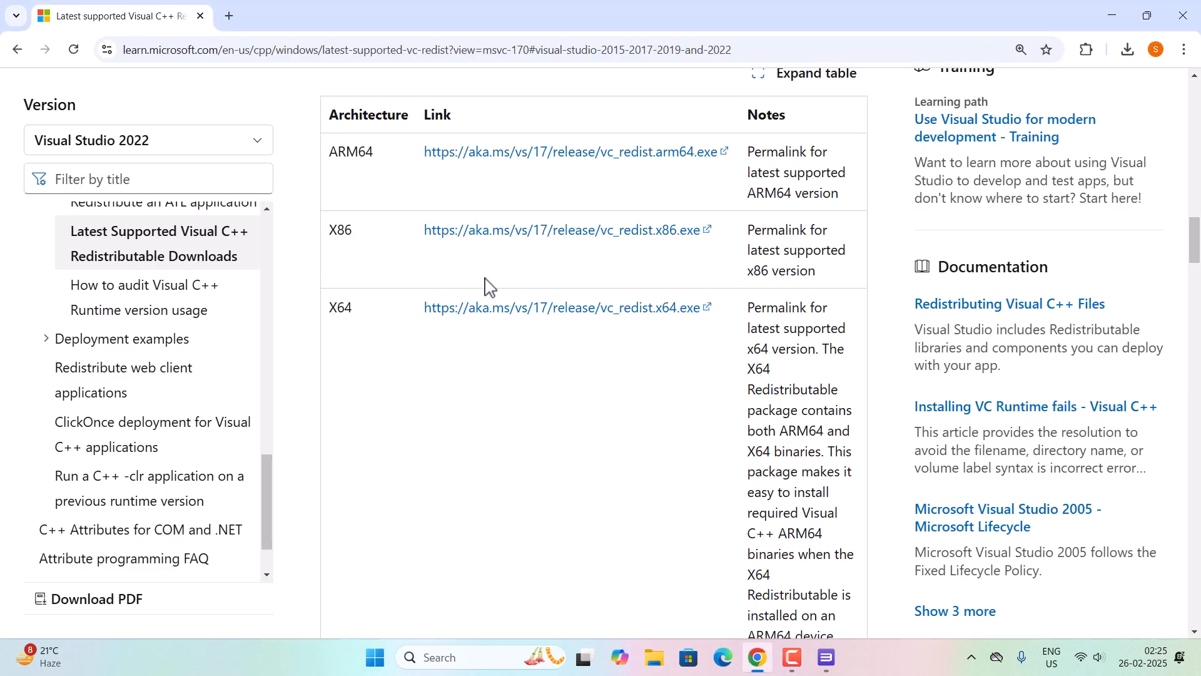
pyautogui.click(565, 307)
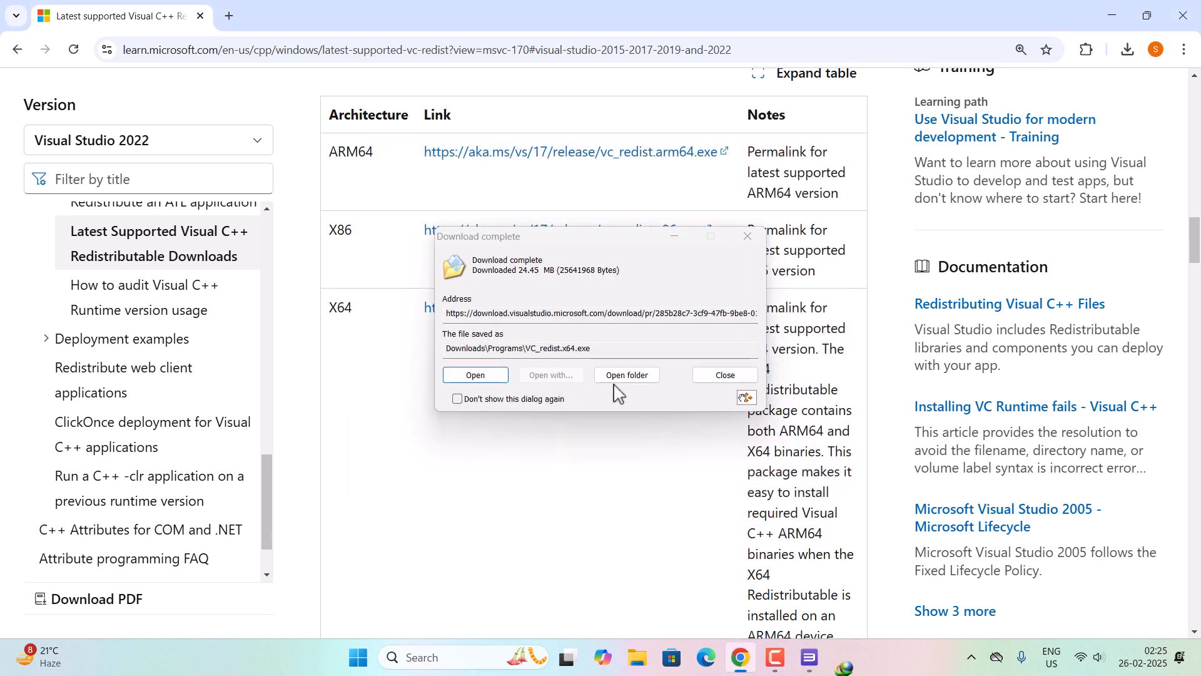
pyautogui.click(625, 375)
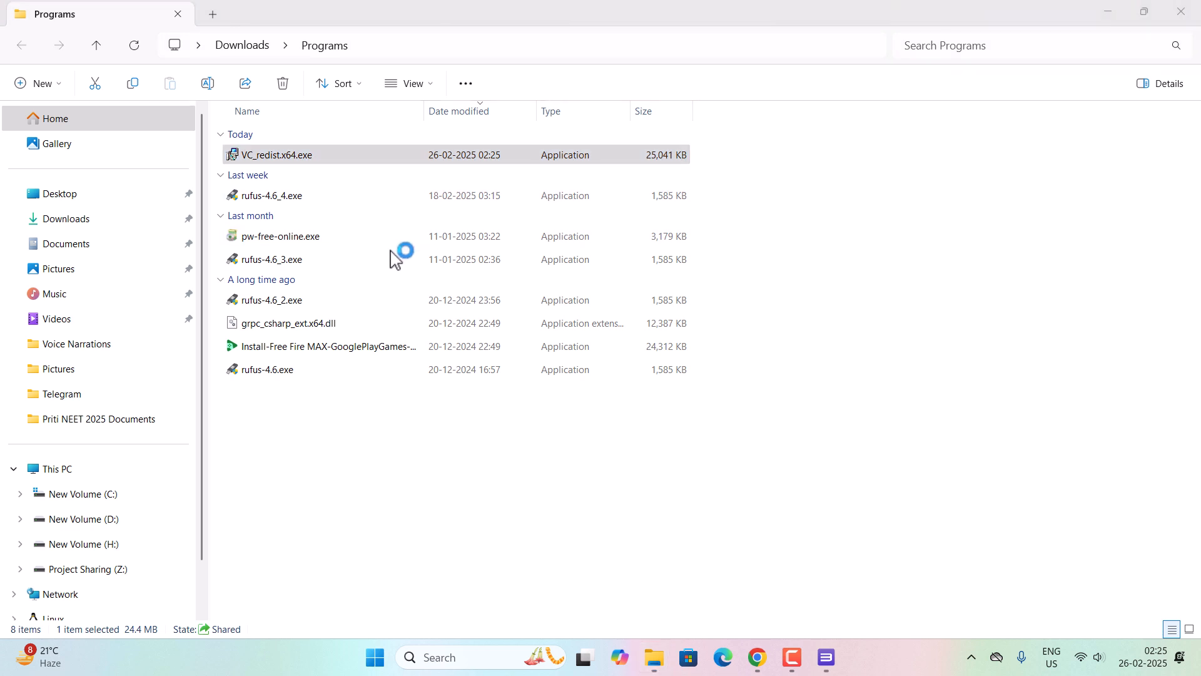
# Step: Run VC_redist.x64.exe and start installing the Visual C++ Redistributable
pyautogui.doubleClick(276, 154)
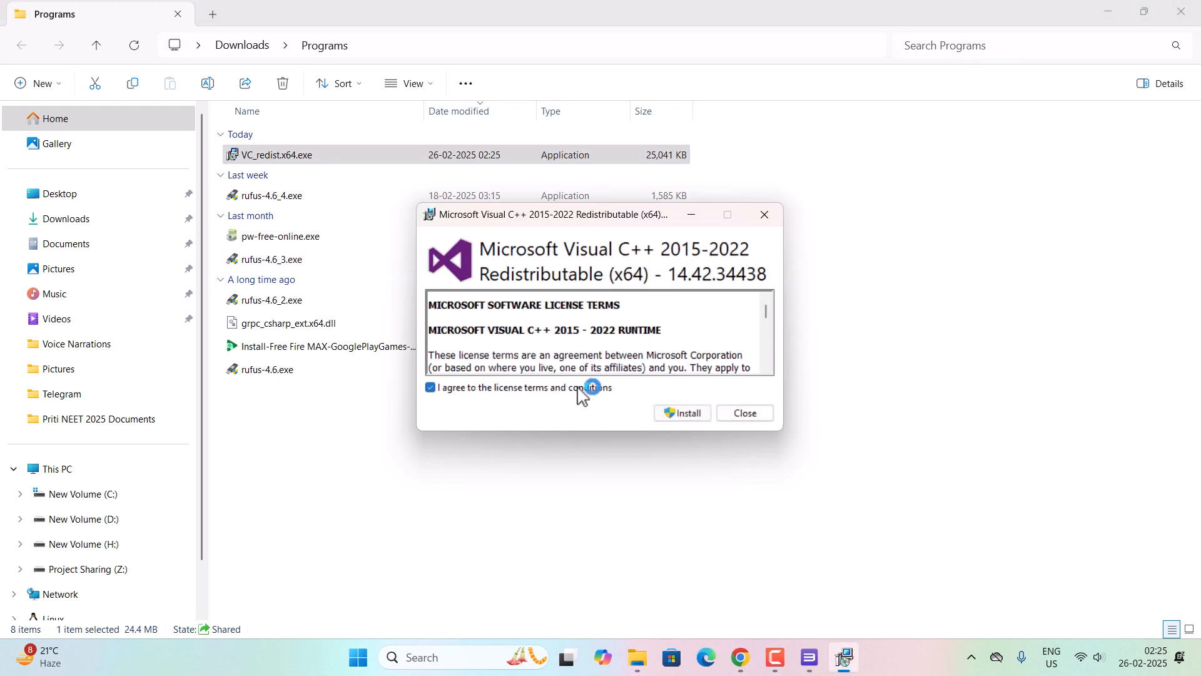
pyautogui.click(681, 412)
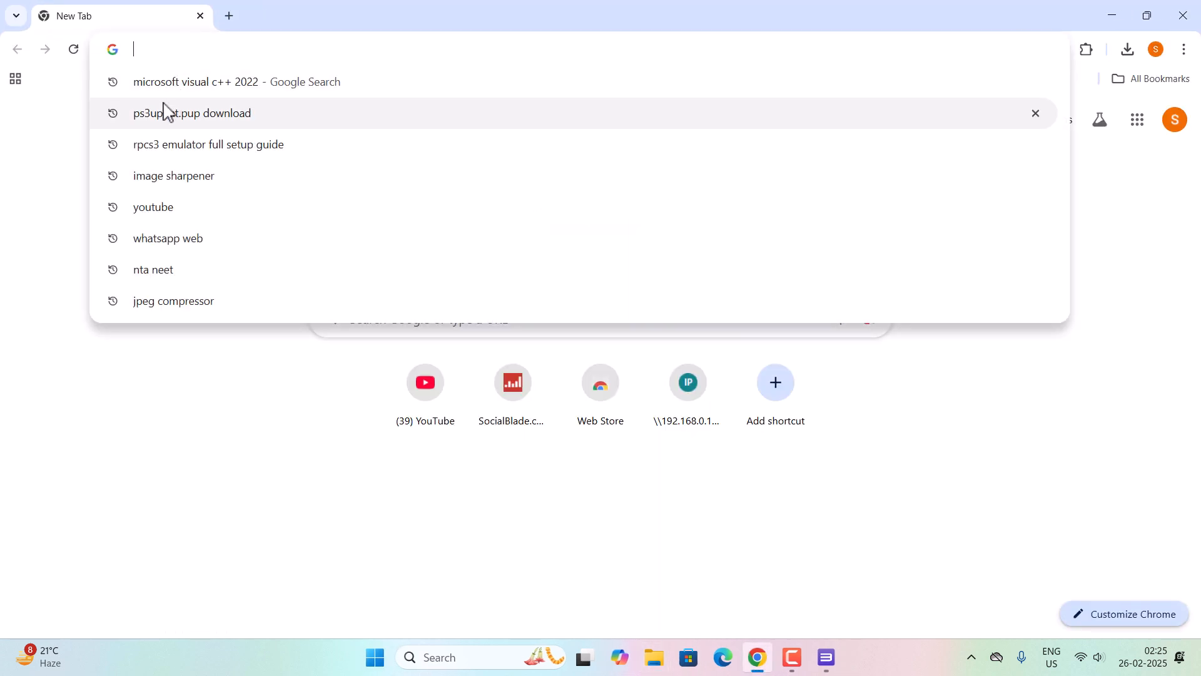
# Step: Read PlayStation's 'Update using a computer' PS3 instructions from the ps3updat.pup search results
pyautogui.click(192, 113)
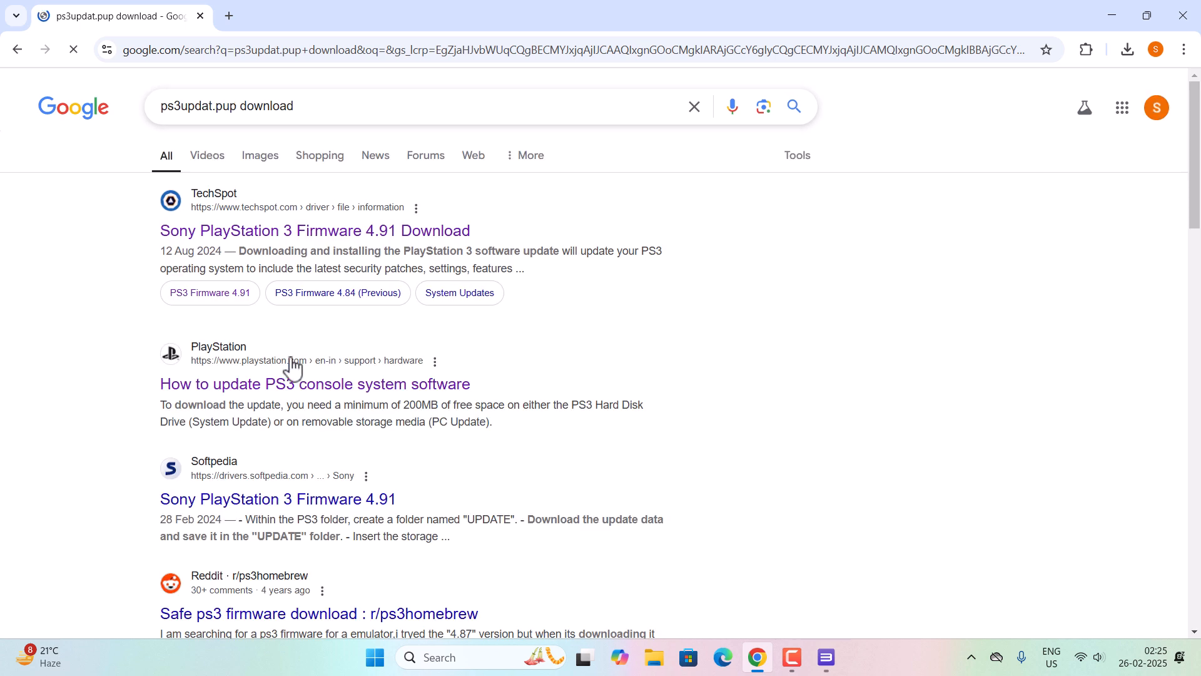
pyautogui.moveTo(314, 384)
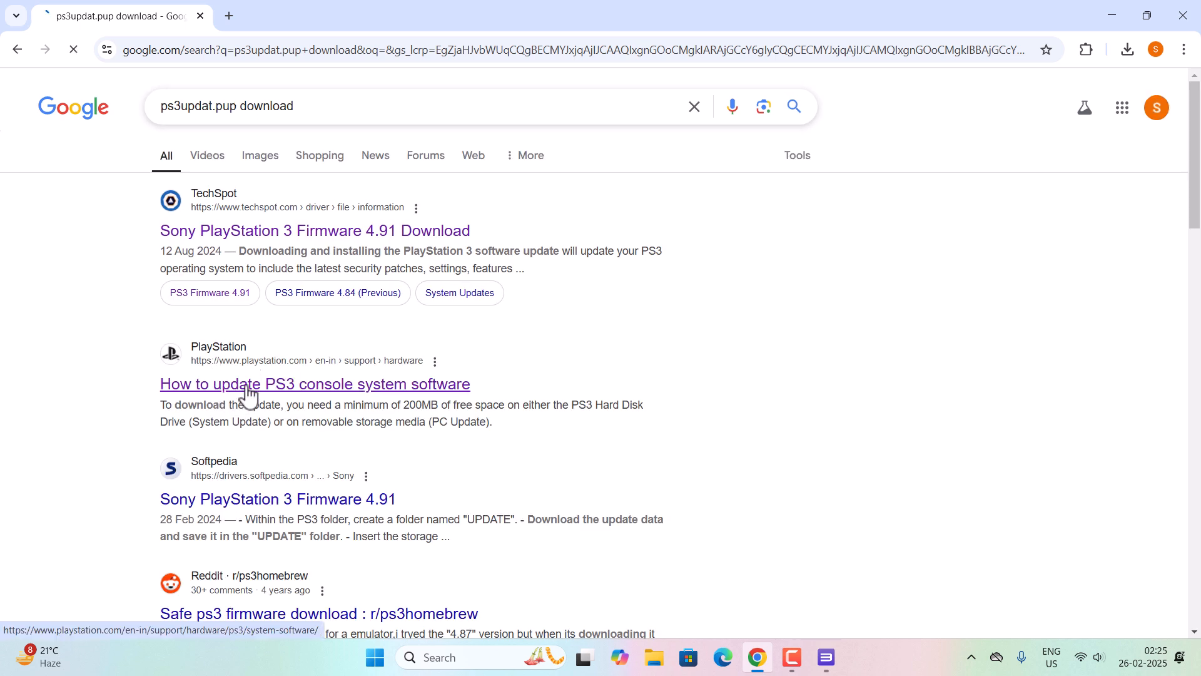
pyautogui.click(314, 384)
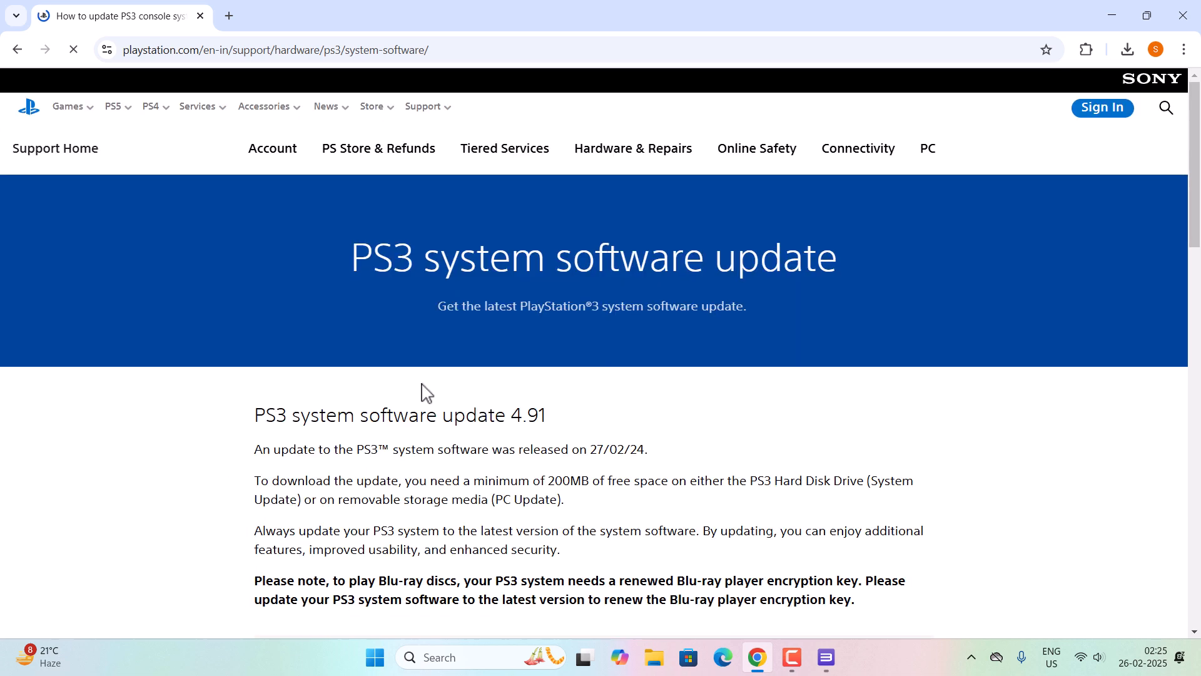
pyautogui.scroll(-3)
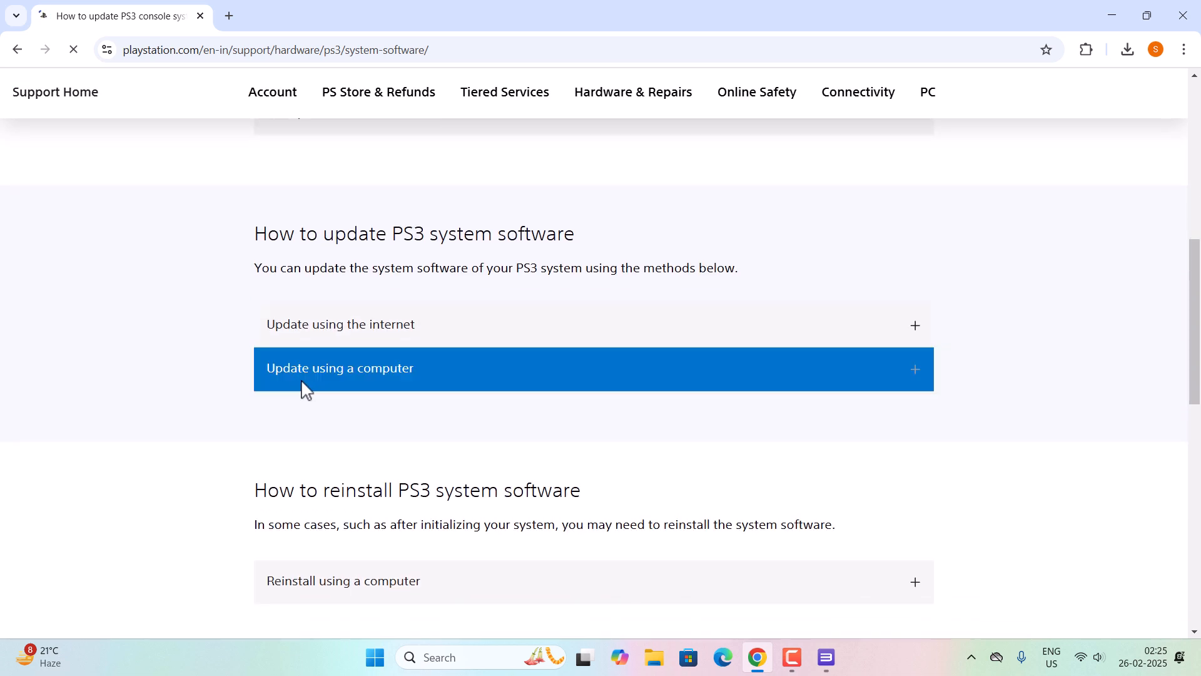
pyautogui.click(340, 368)
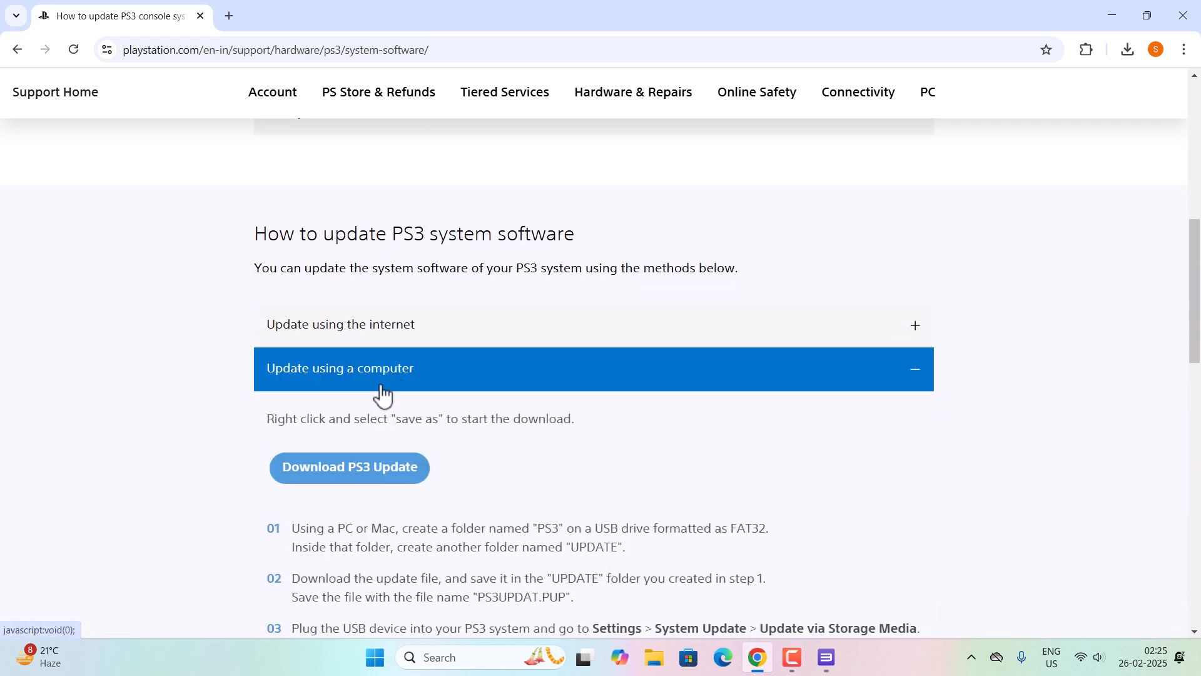
pyautogui.scroll(-3)
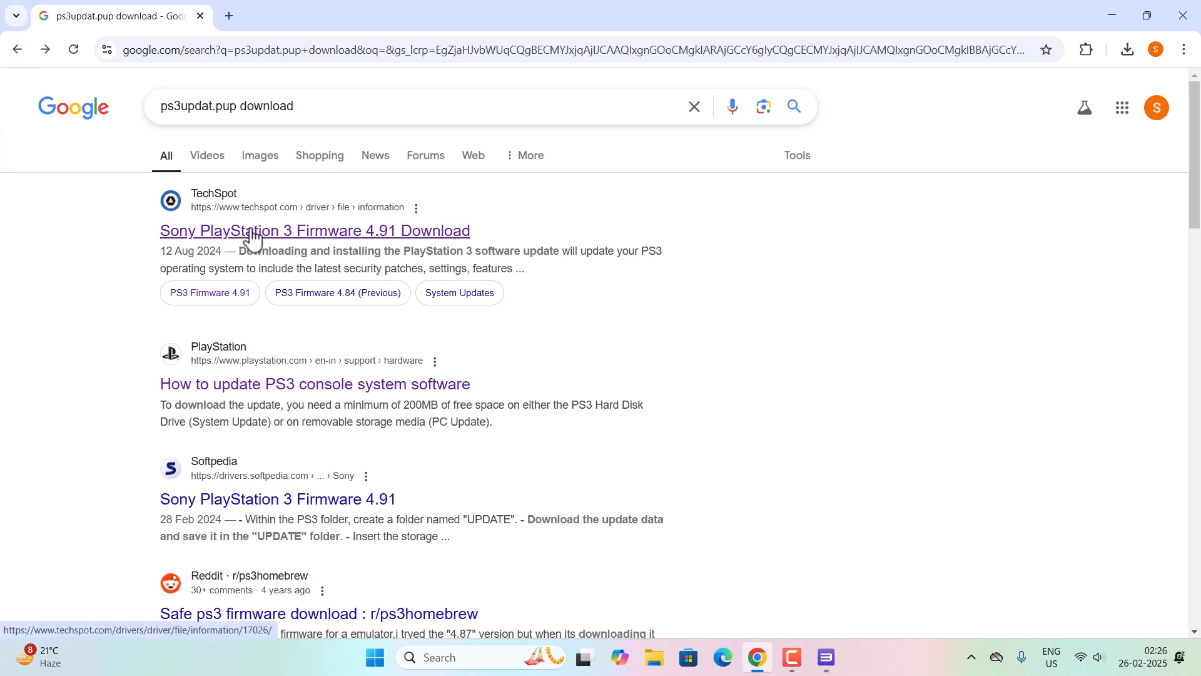
# Step: Cancel the duplicate TechSpot firmware 4.91 download and show the existing PS3UPDAT491.PUP in Downloads
pyautogui.click(314, 230)
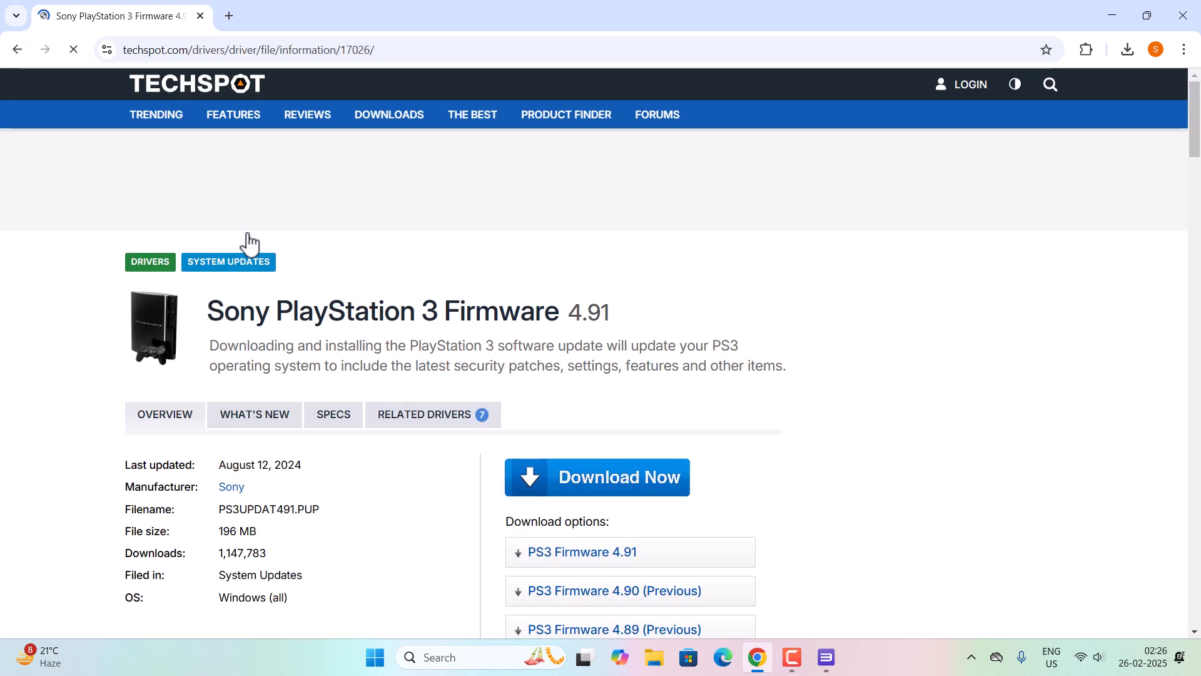
pyautogui.scroll(-3)
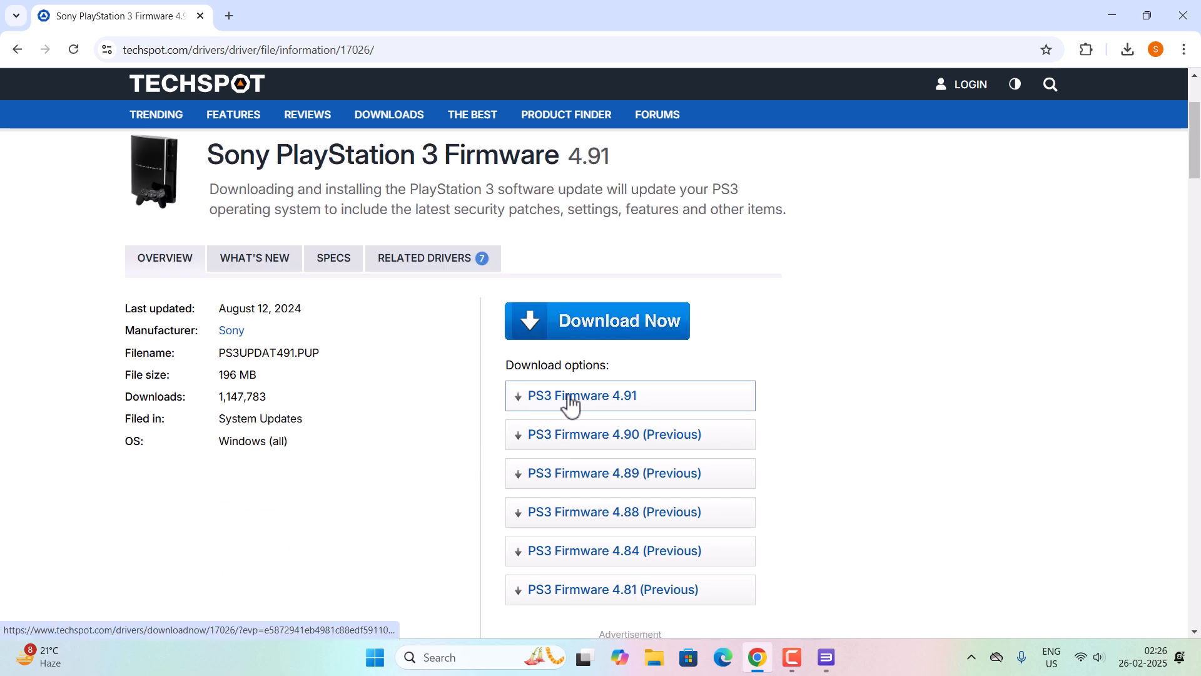
pyautogui.click(580, 395)
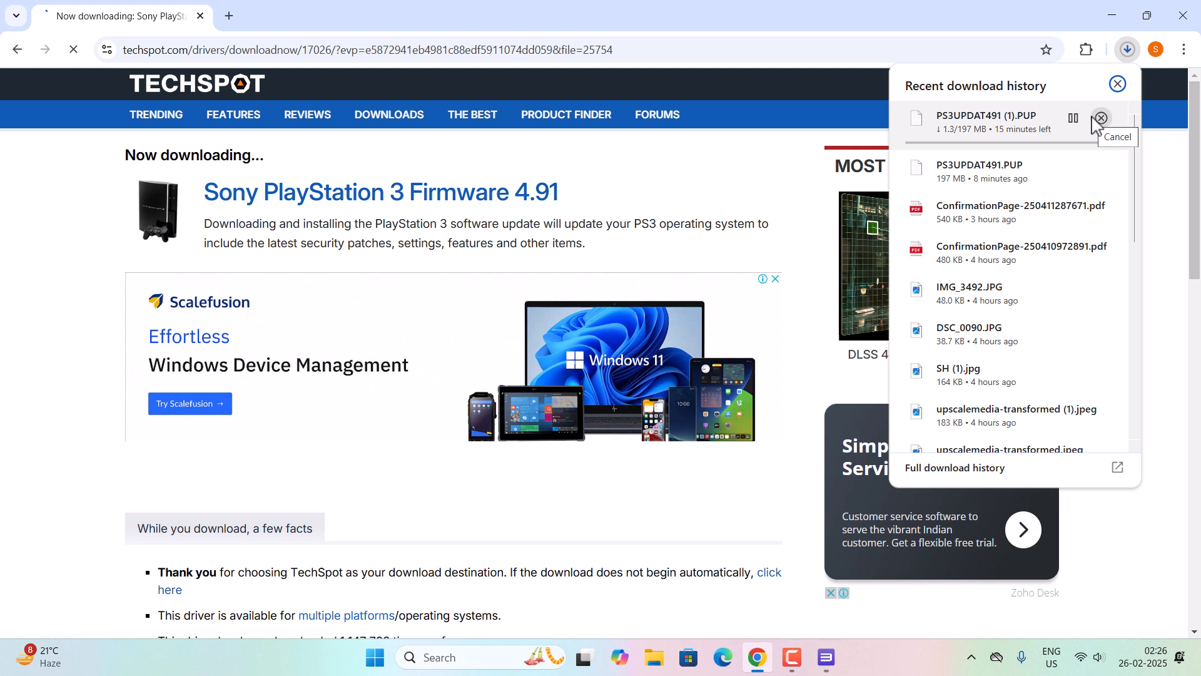
pyautogui.click(1101, 119)
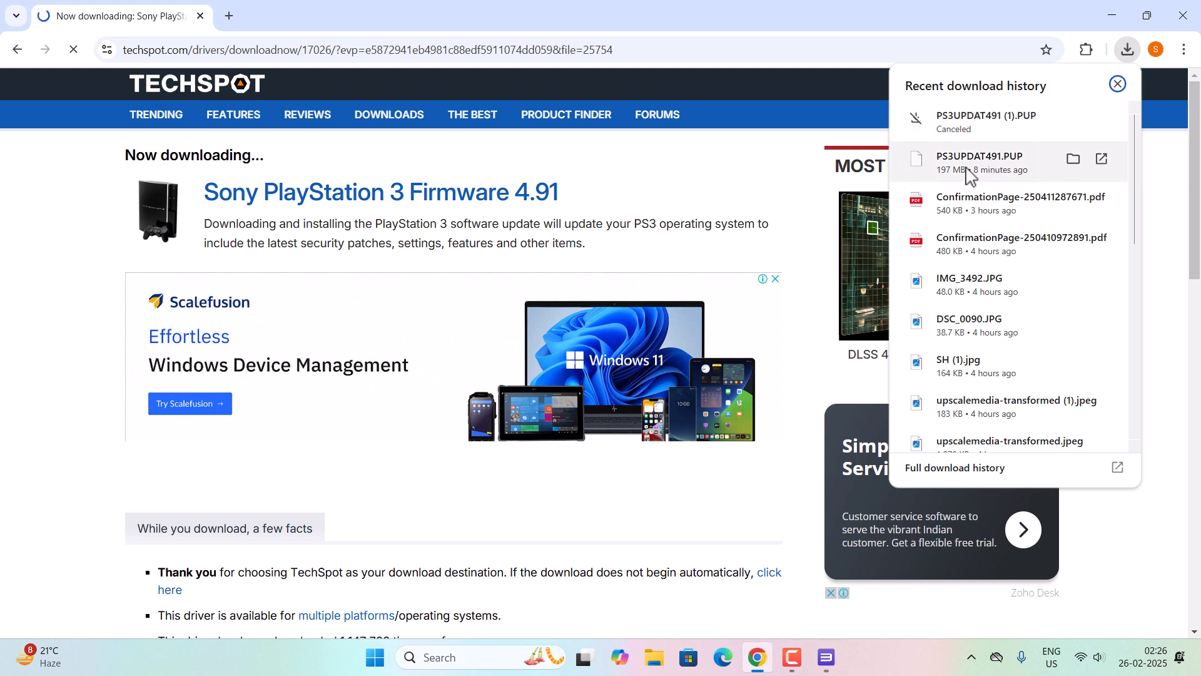
pyautogui.moveTo(1072, 158)
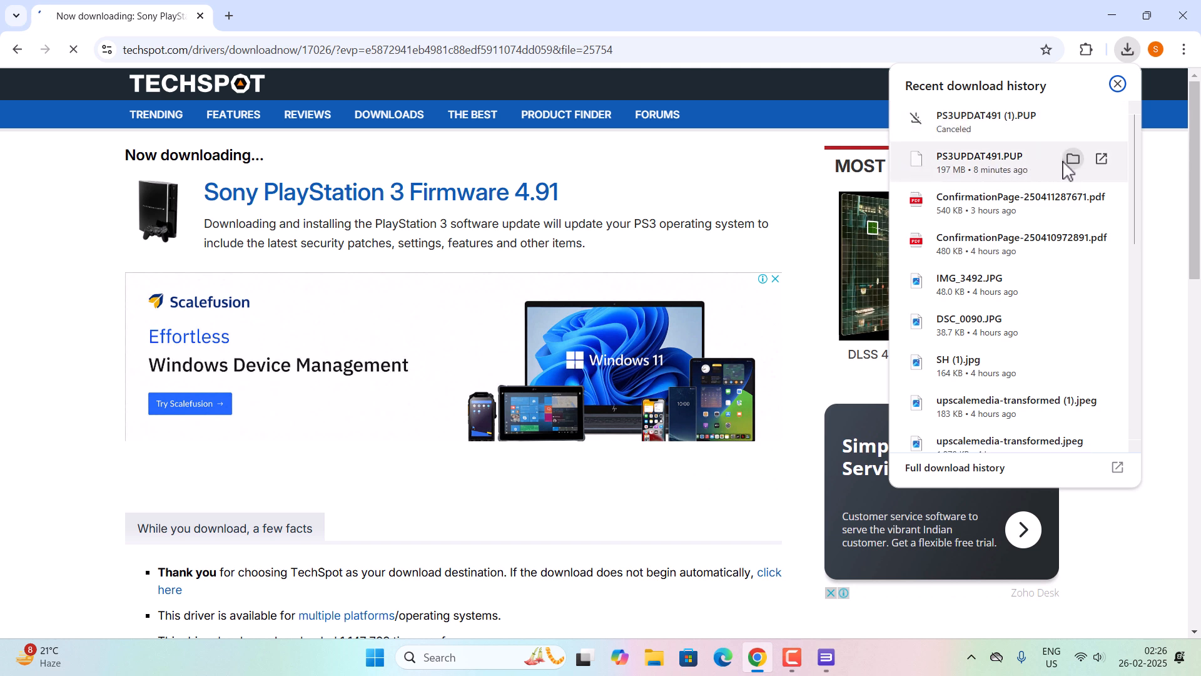
pyautogui.click(1072, 159)
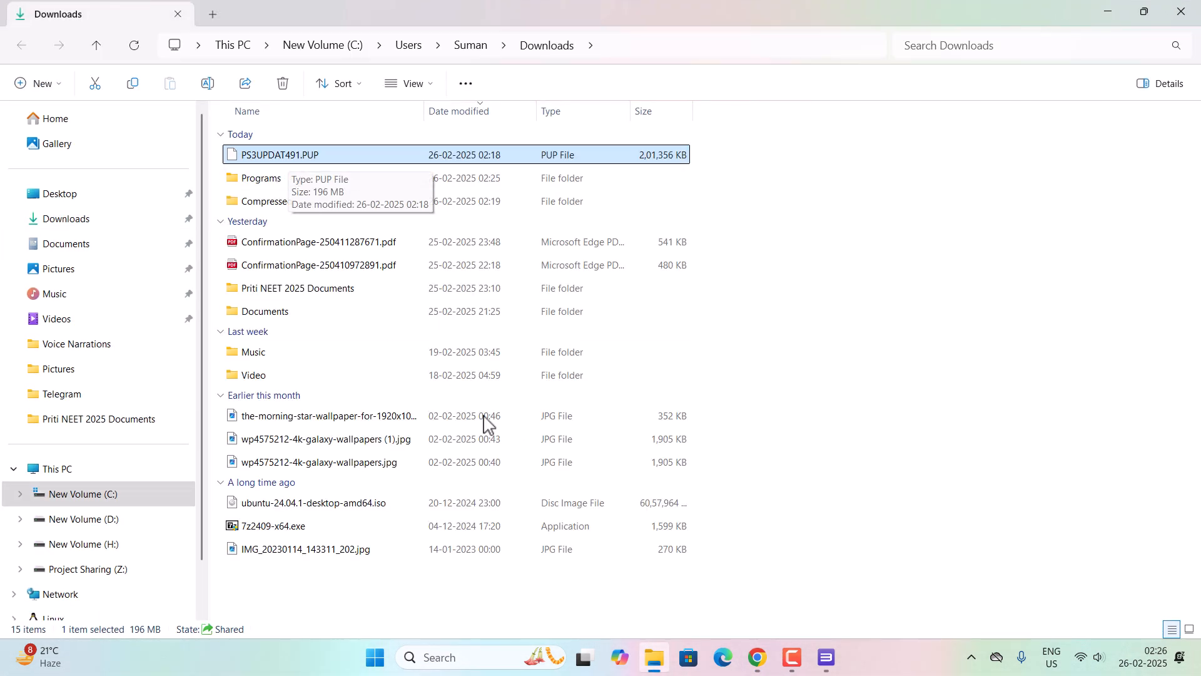
# Step: In RPCS3, choose PS3UPDAT491.PUP from Downloads for firmware installation
pyautogui.click(825, 657)
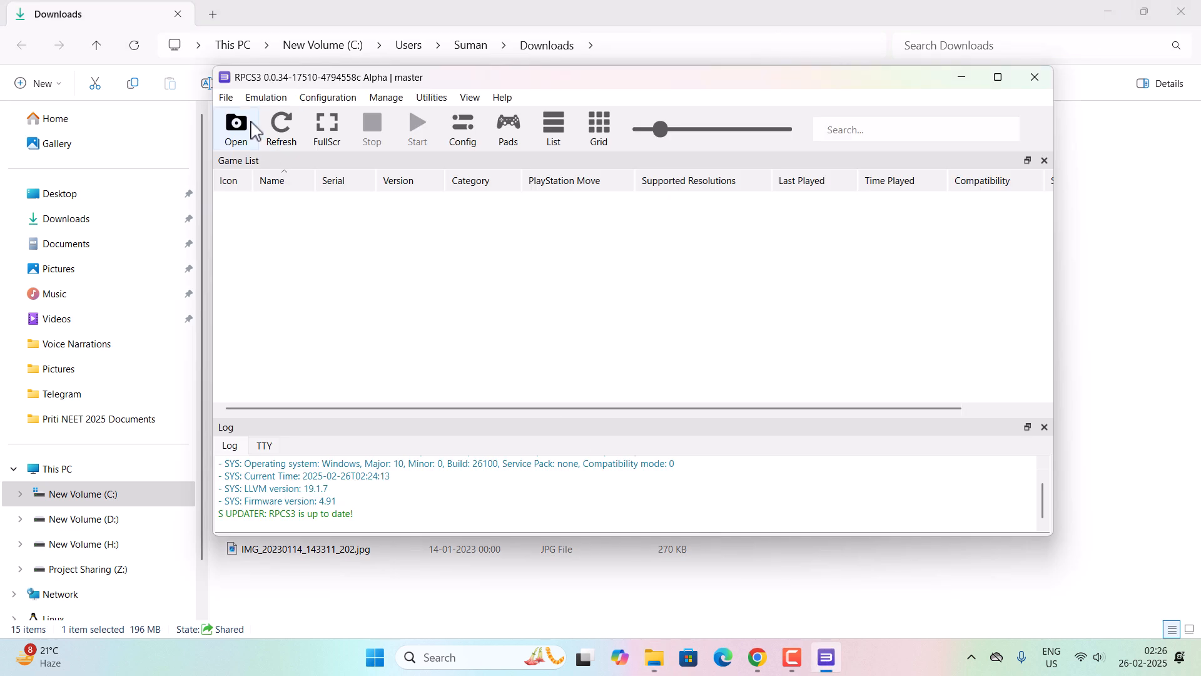
pyautogui.click(225, 98)
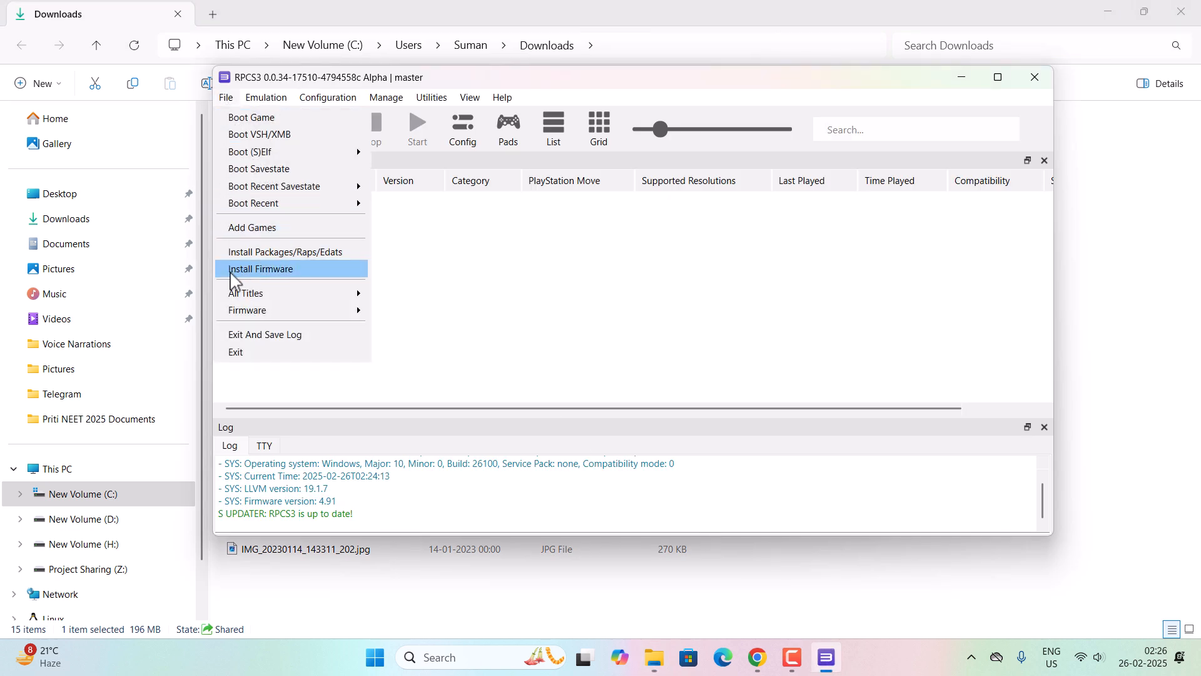
pyautogui.click(262, 269)
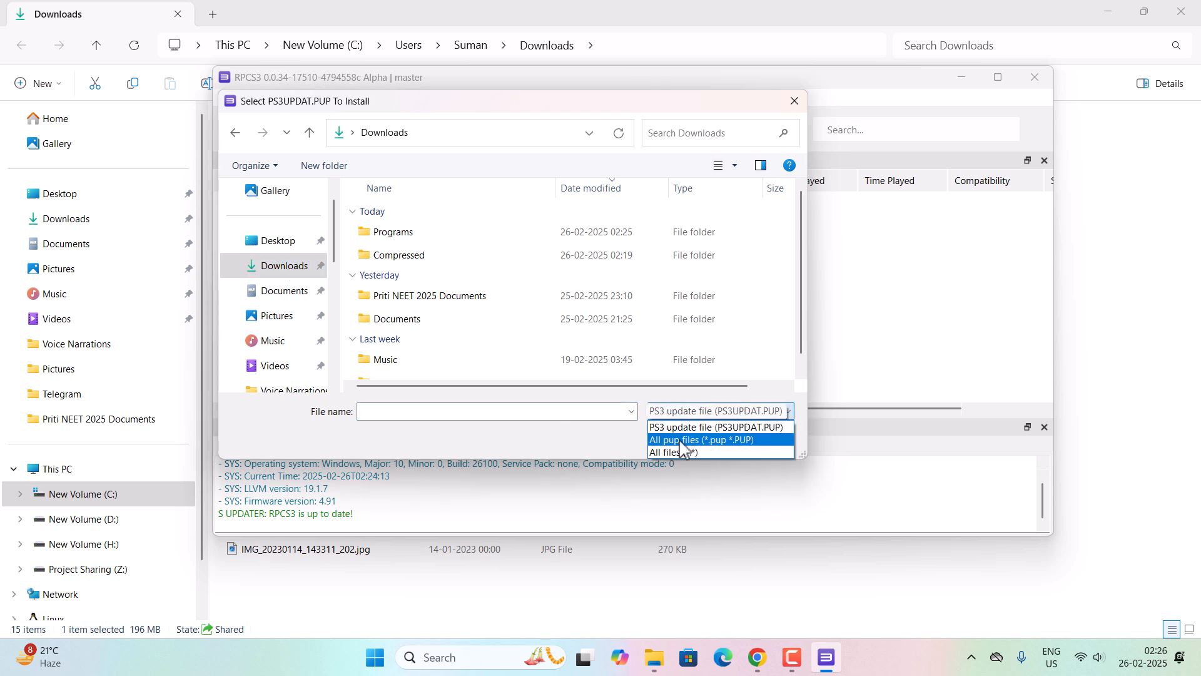
pyautogui.click(699, 440)
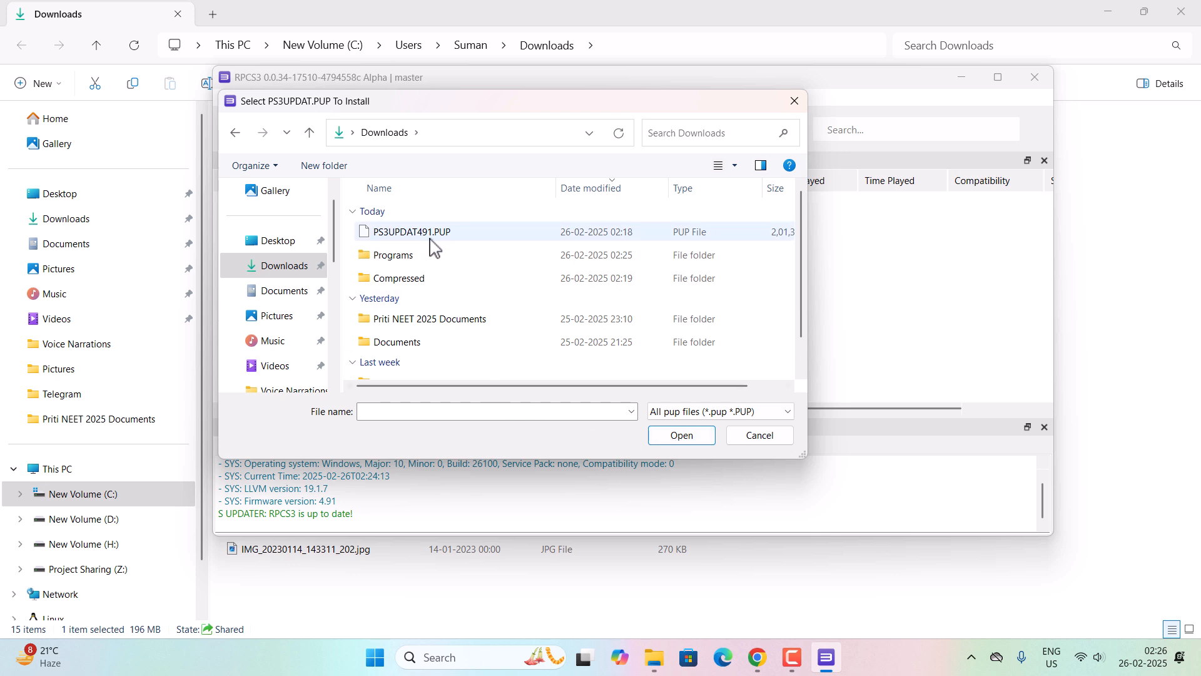
pyautogui.click(412, 232)
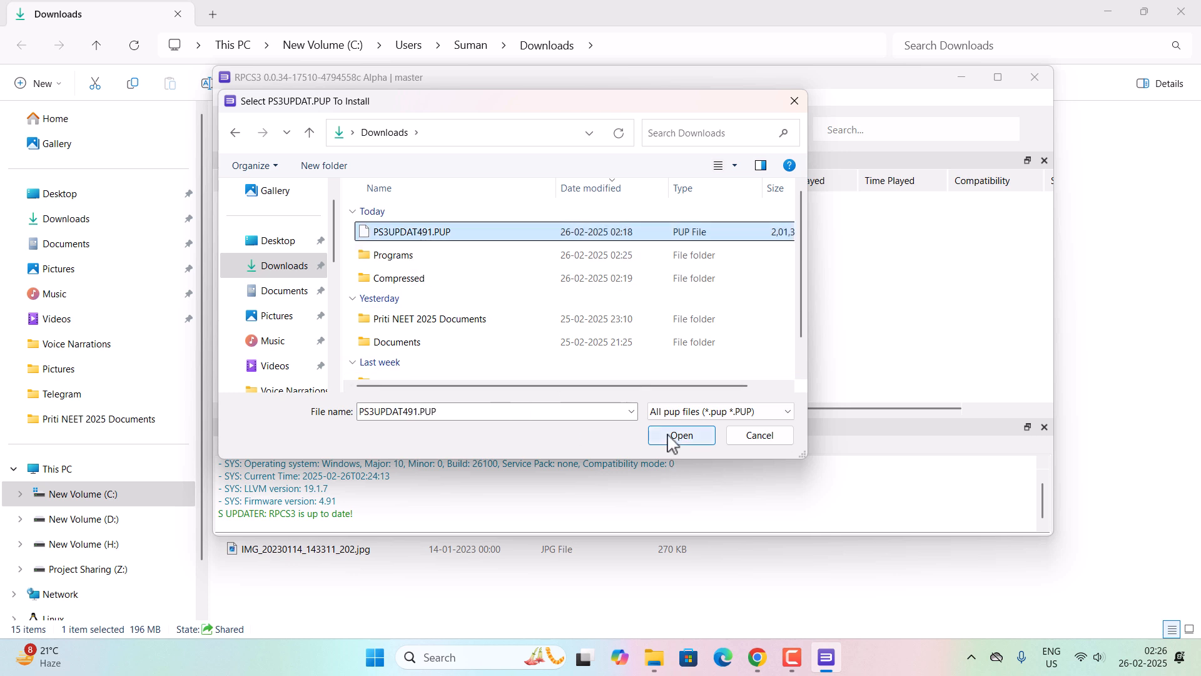
pyautogui.click(680, 435)
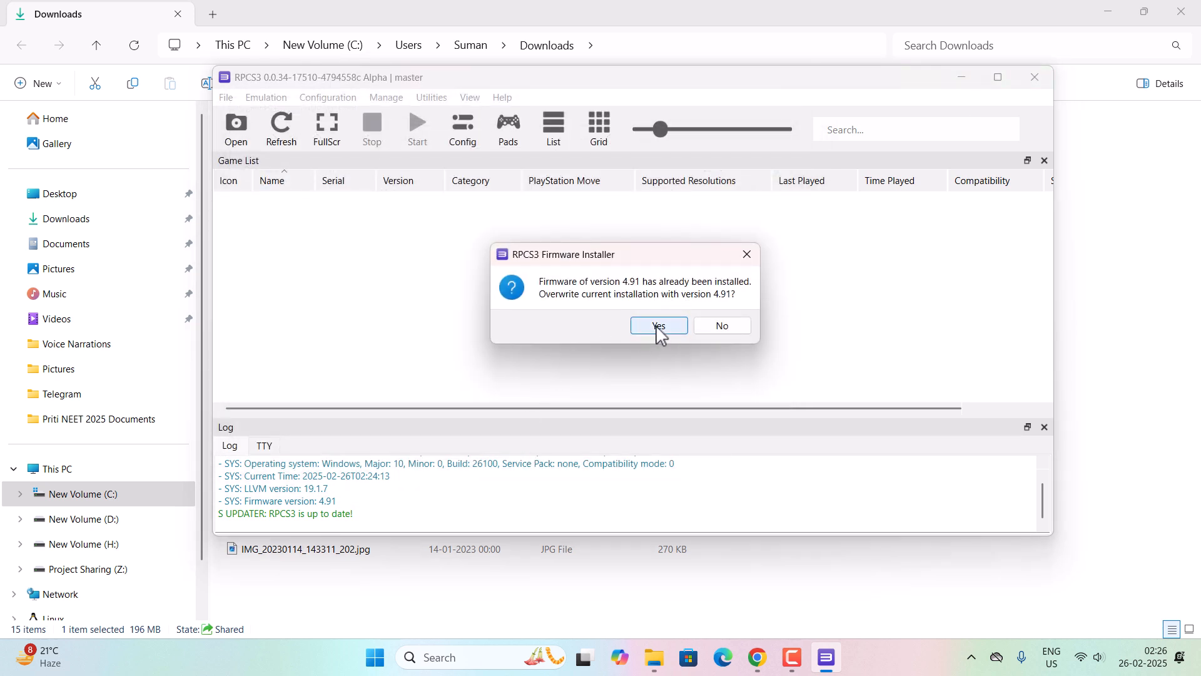
# Step: Overwrite the installed 4.91 firmware, dismiss the success message, and close RPCS3
pyautogui.click(657, 325)
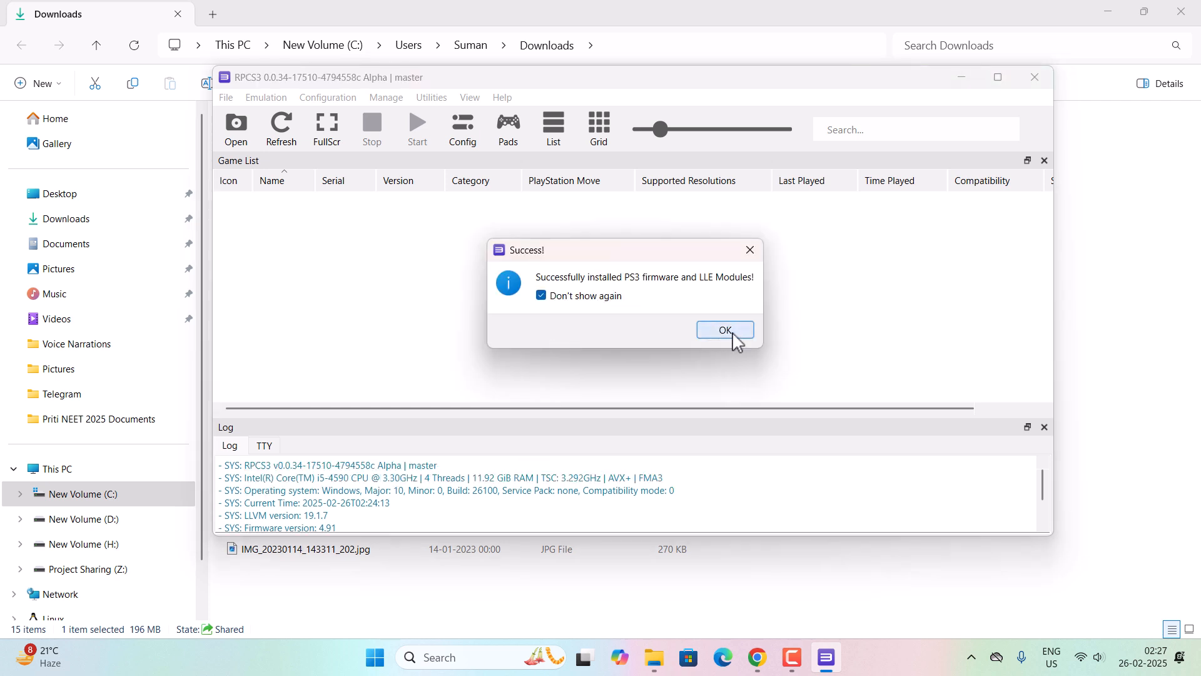
pyautogui.click(723, 330)
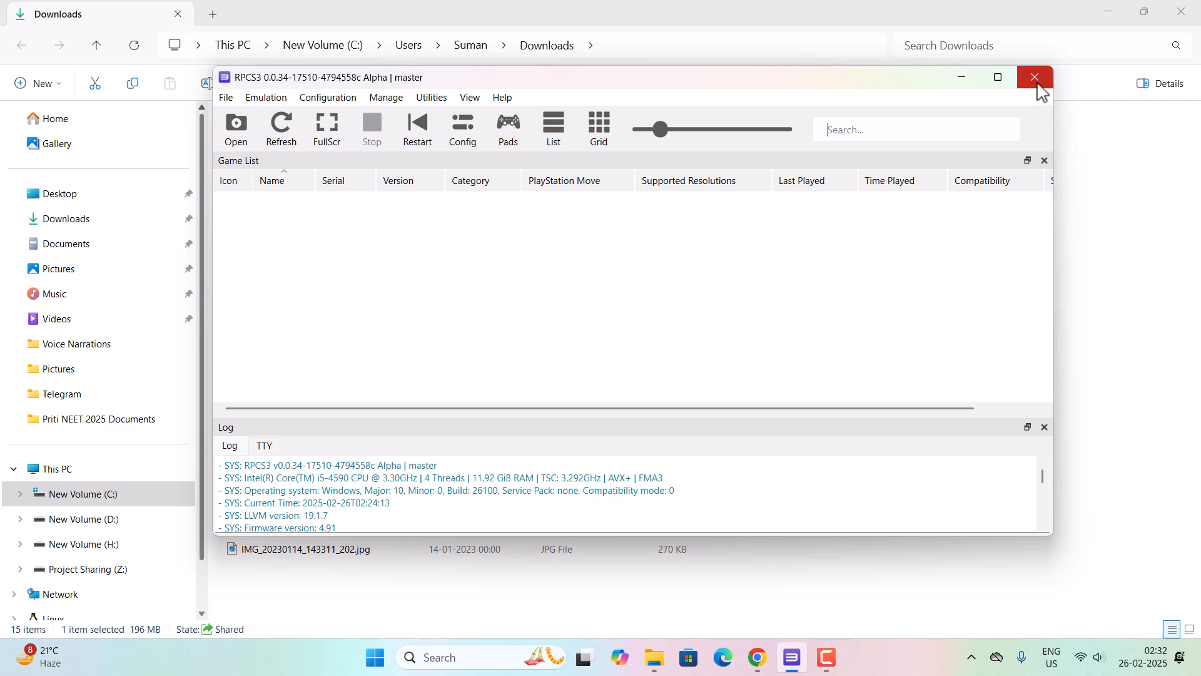
pyautogui.click(1034, 76)
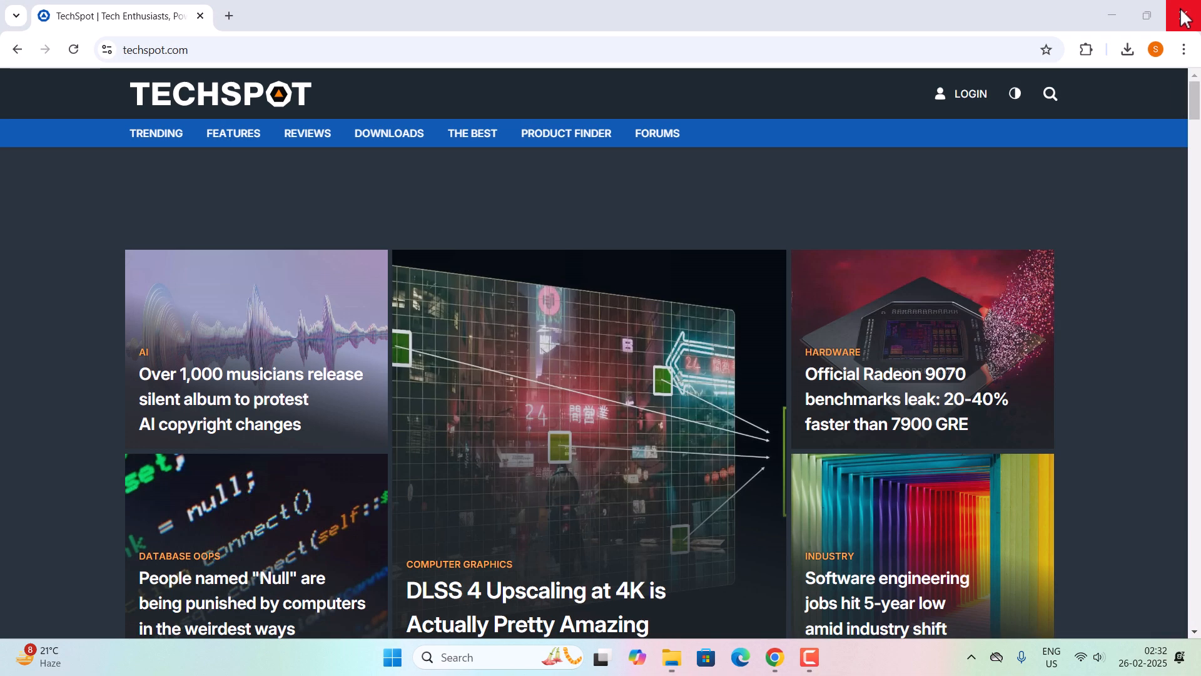
# Step: Close Chrome, then set PPU Recompiler (LLVM), SPU Block Size Safe, 2 SPU threads, loop detection on
pyautogui.click(1182, 15)
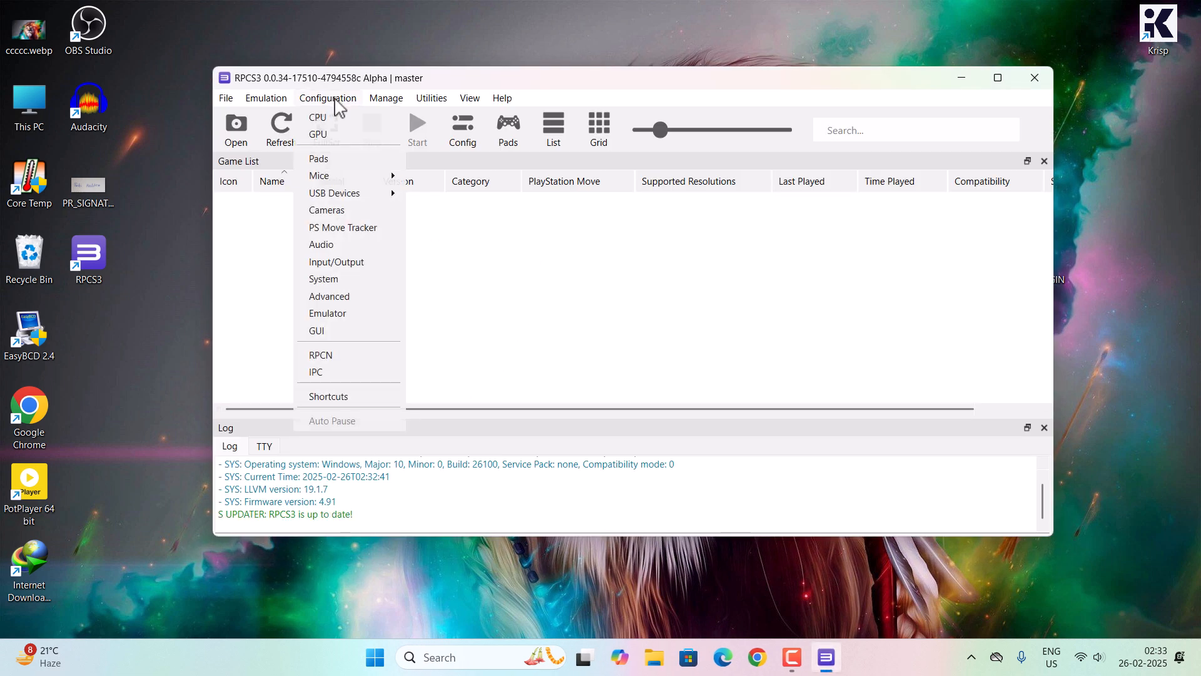
pyautogui.click(317, 116)
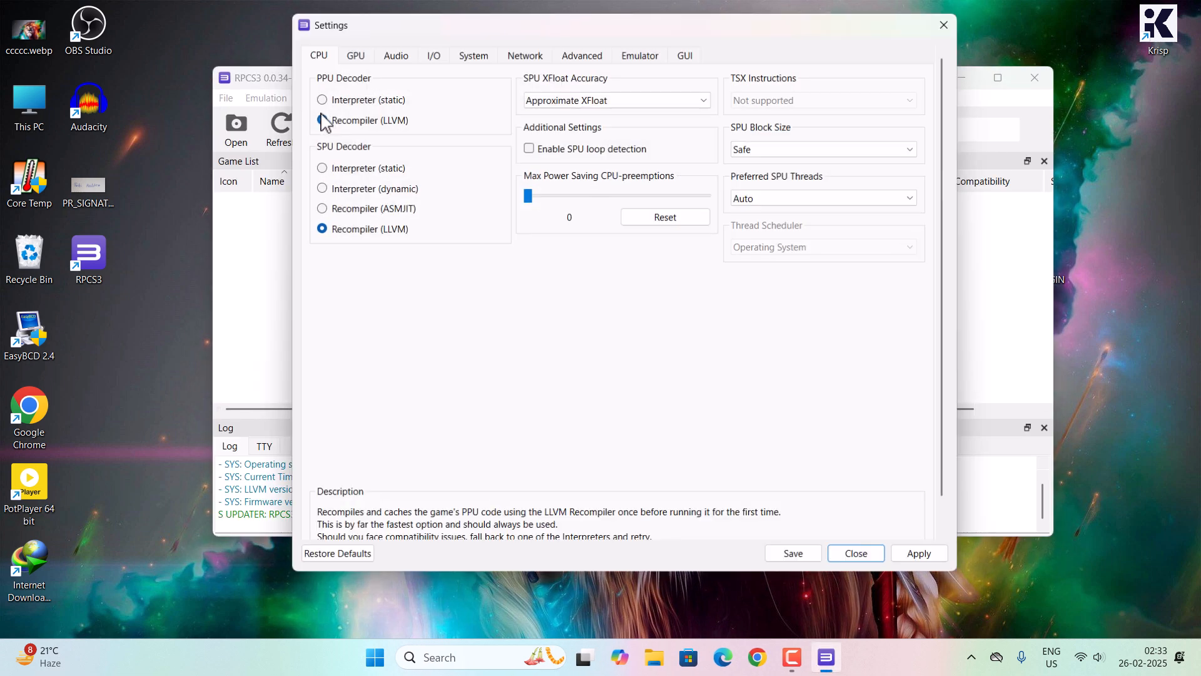
pyautogui.click(321, 119)
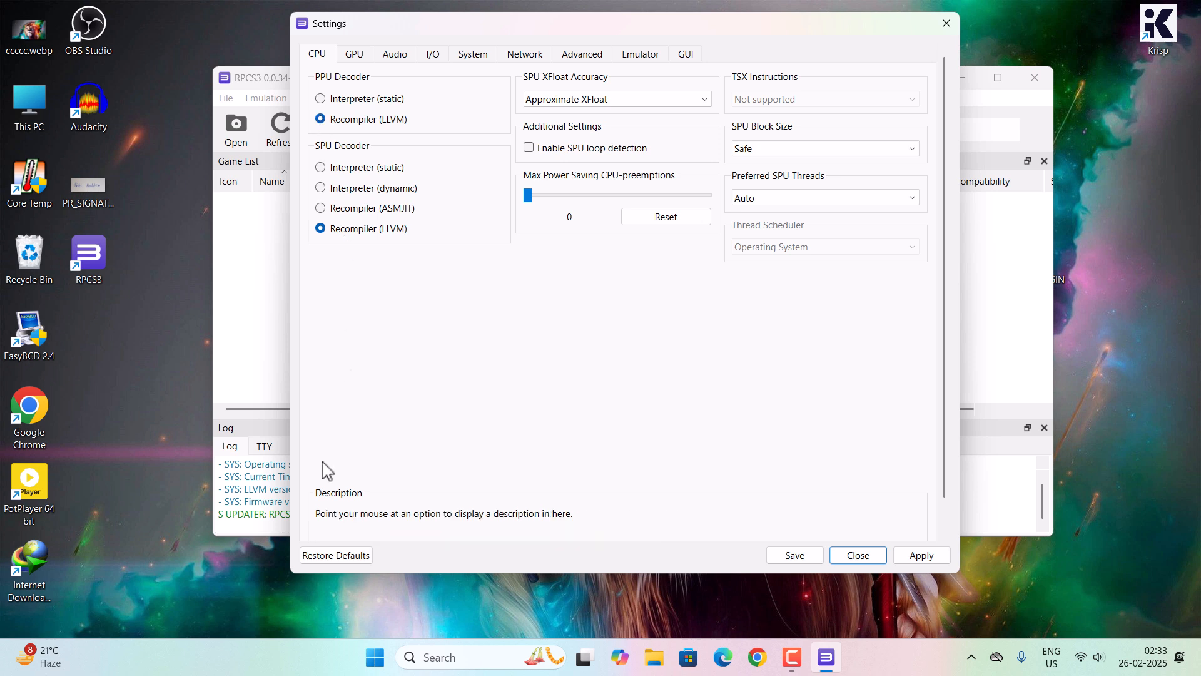
pyautogui.moveTo(361, 192)
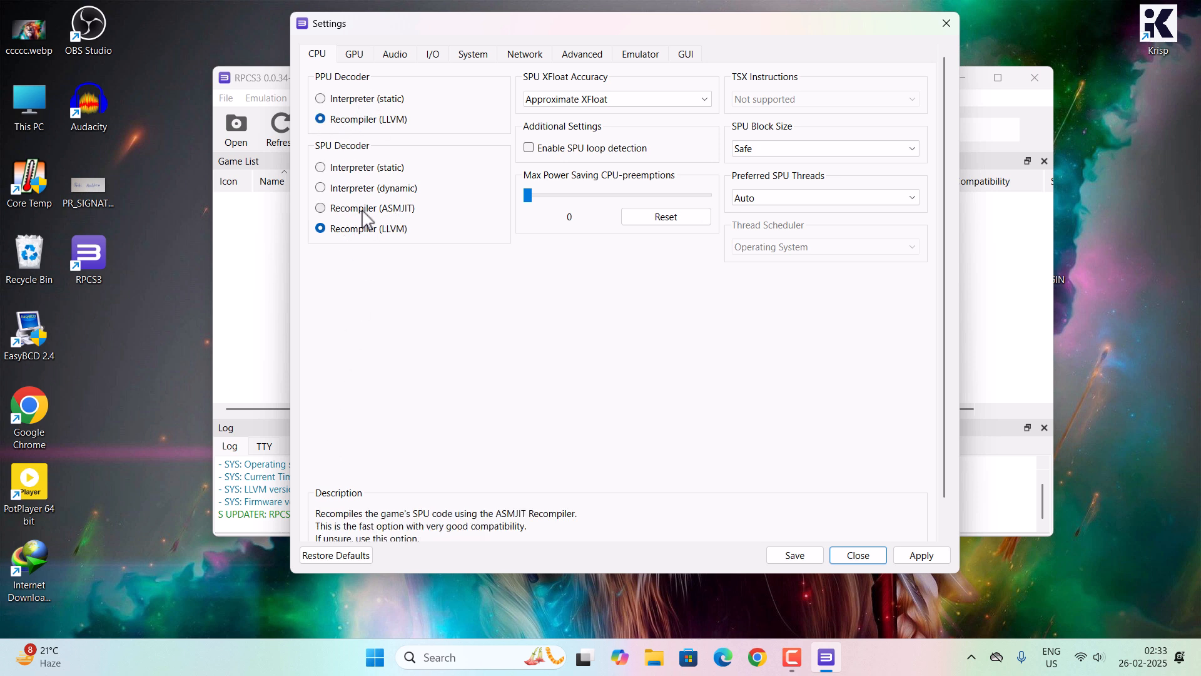
pyautogui.moveTo(363, 119)
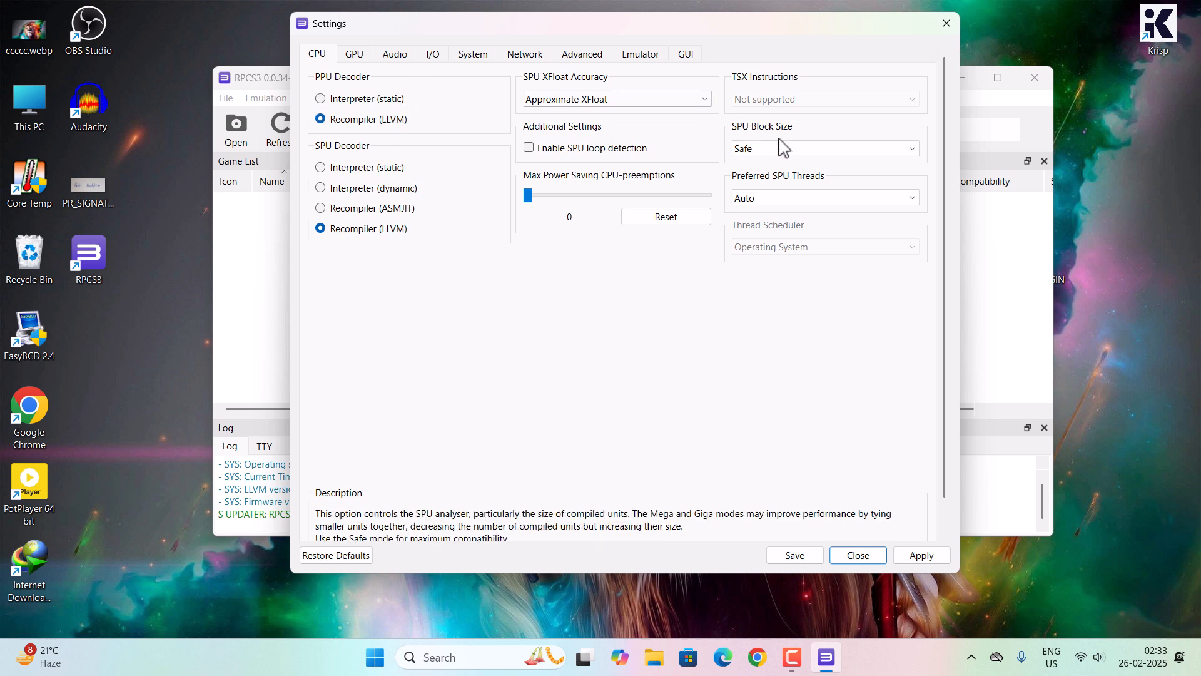
pyautogui.click(824, 148)
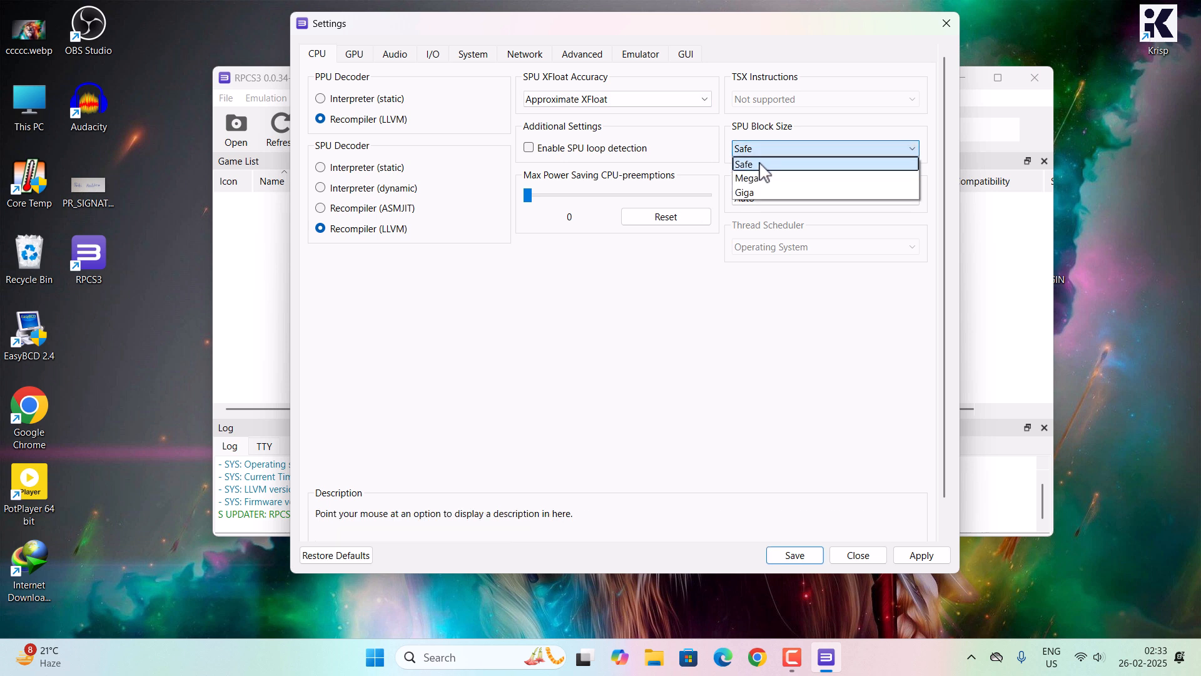
pyautogui.click(744, 164)
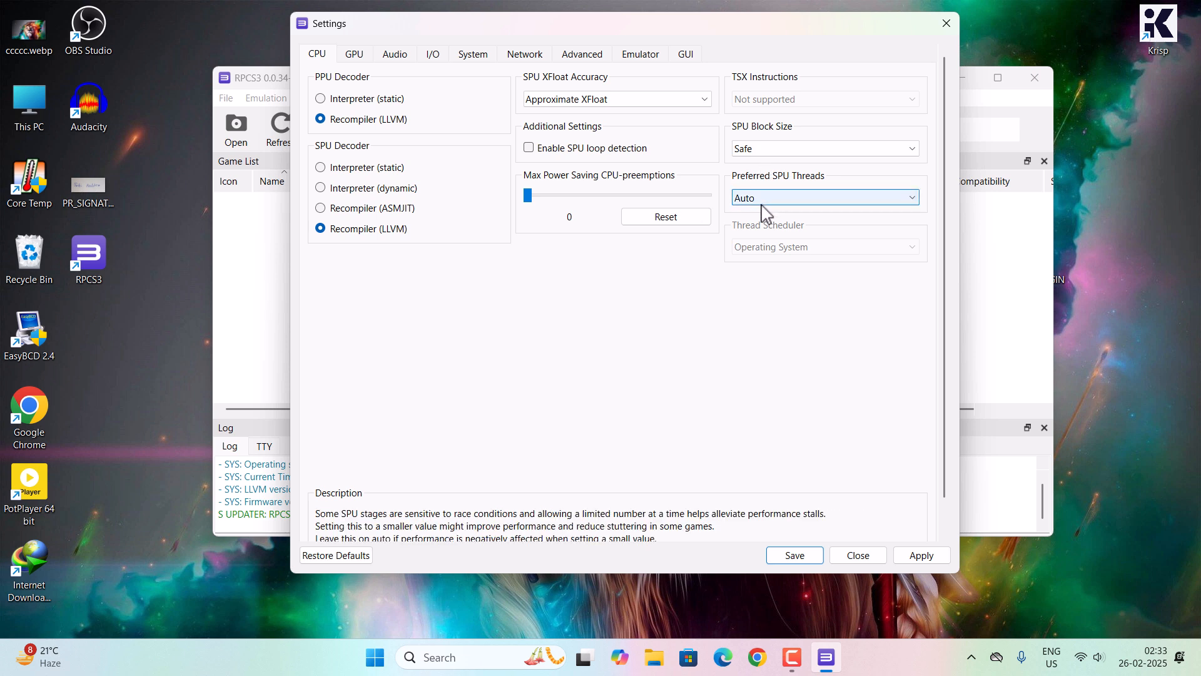
pyautogui.click(824, 197)
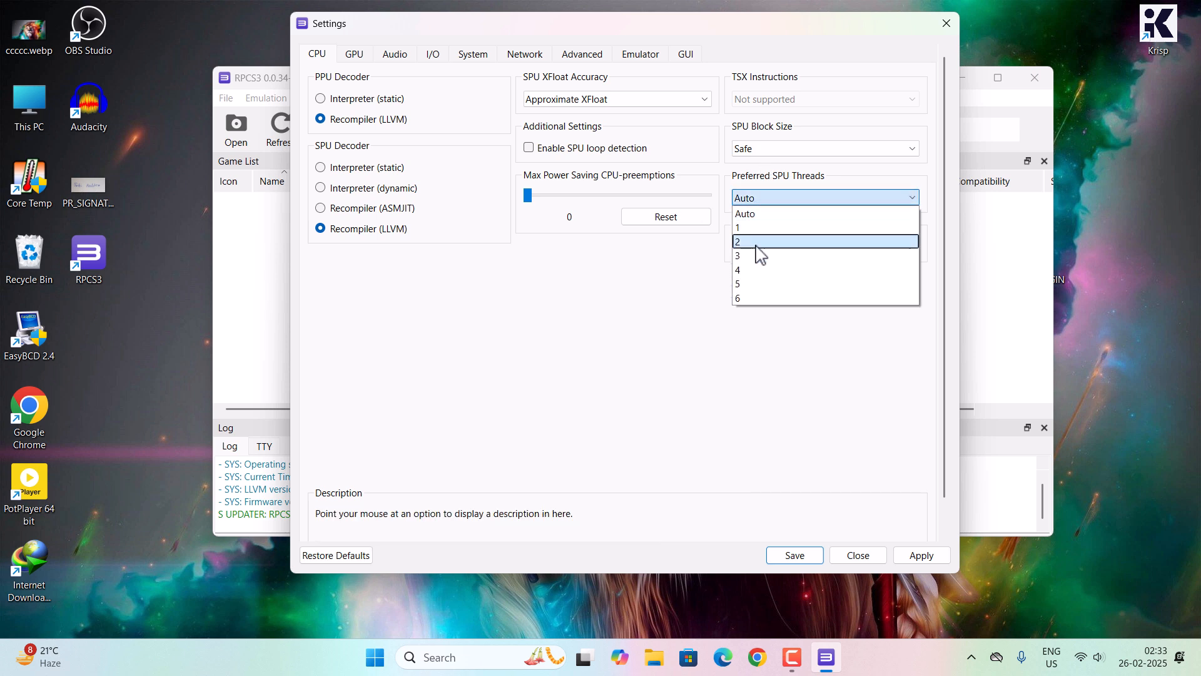
pyautogui.click(736, 241)
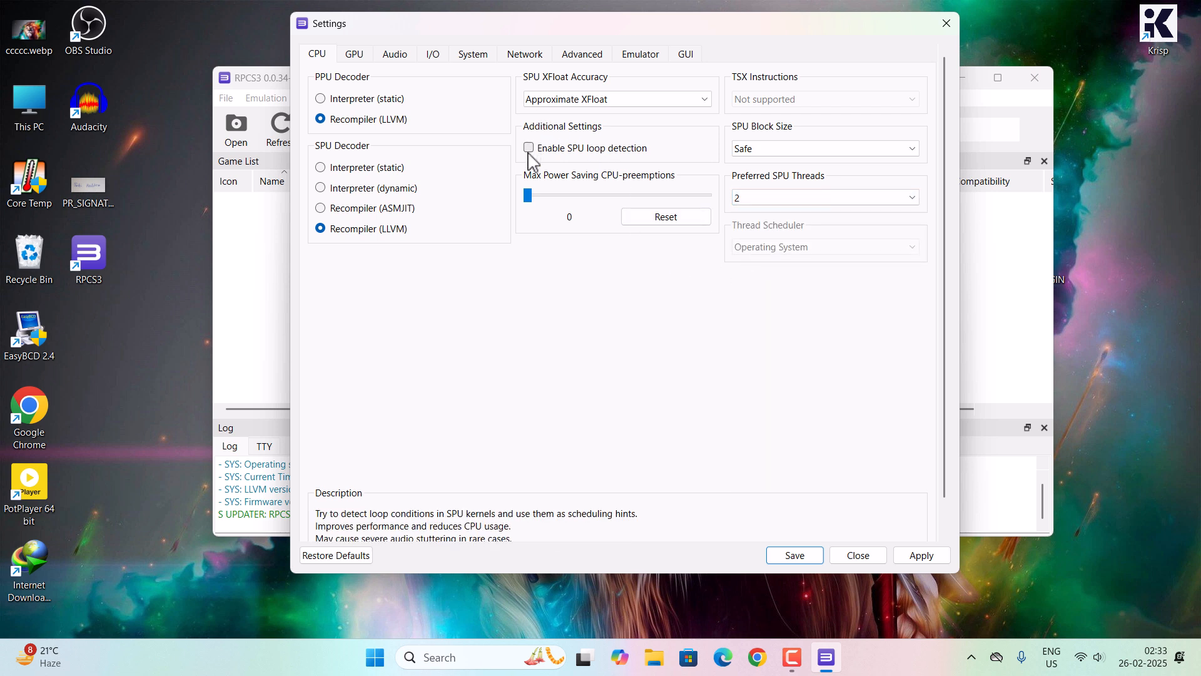
pyautogui.click(528, 148)
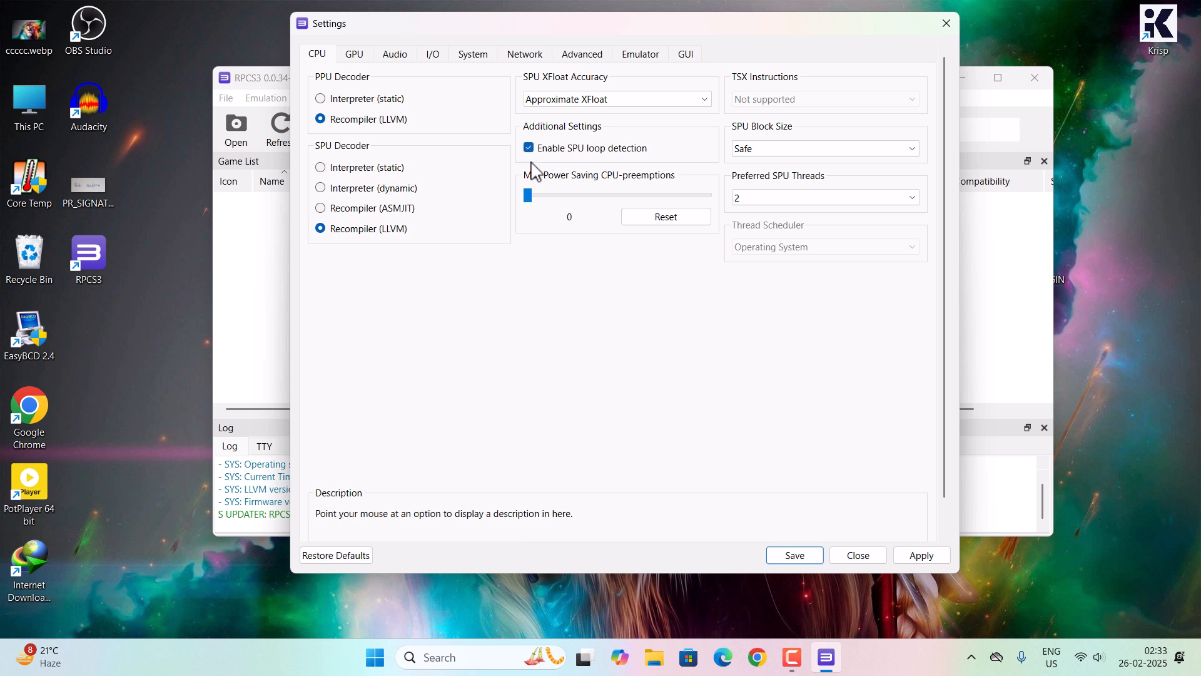
pyautogui.moveTo(560, 164)
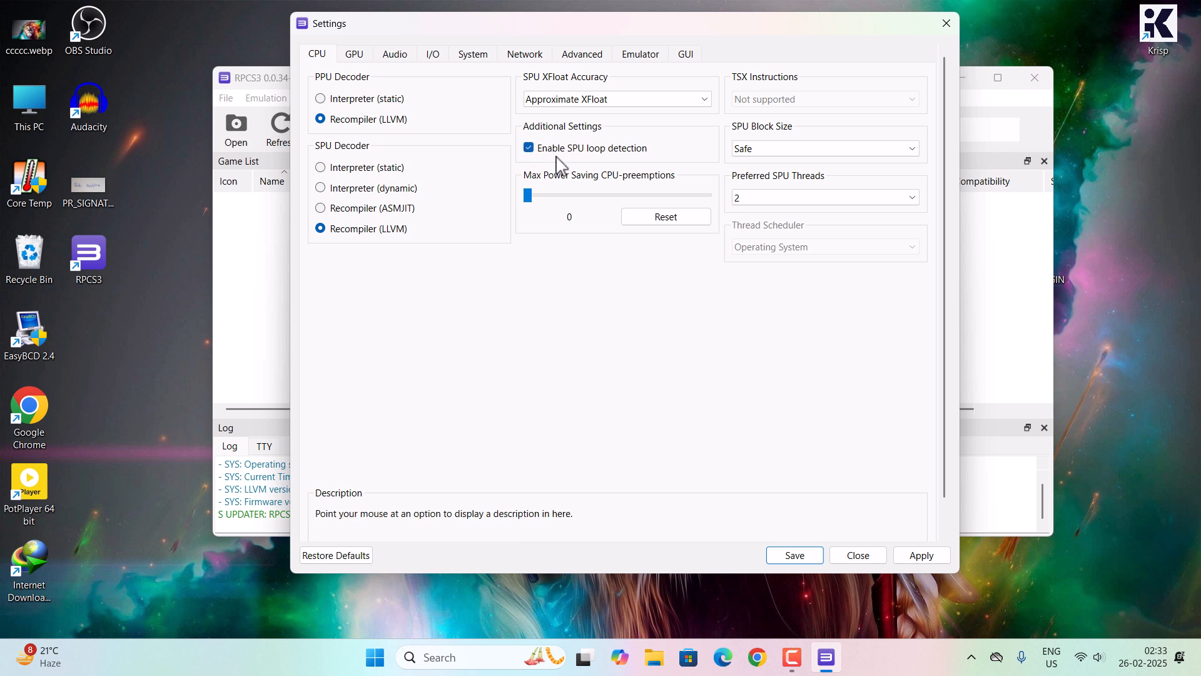
pyautogui.moveTo(429, 317)
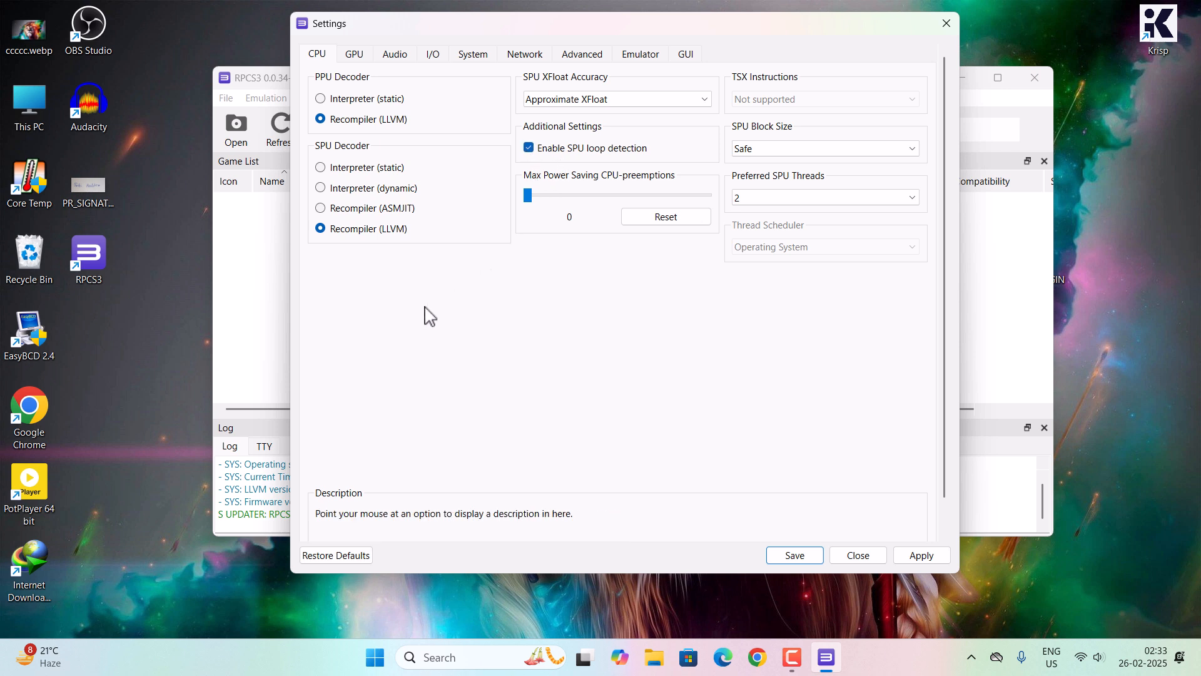
pyautogui.moveTo(383, 36)
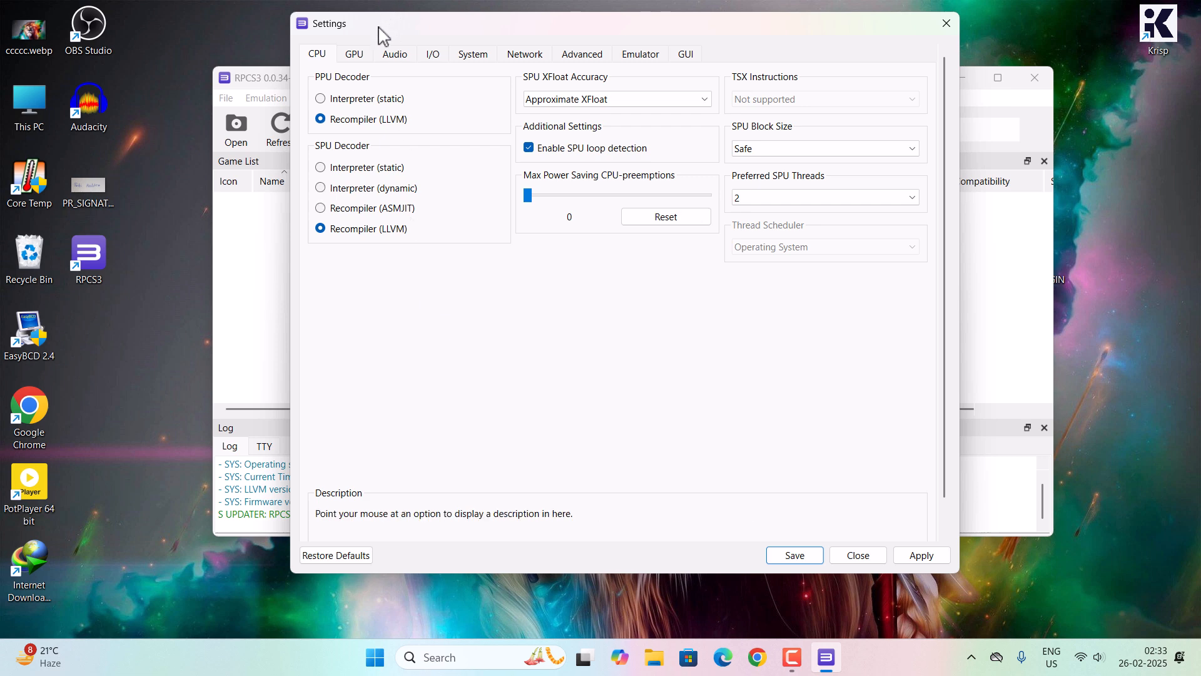
# Step: Keep the OpenGL renderer, choose Async with Shader Interpreter, and use 2 shader compiler threads
pyautogui.click(352, 53)
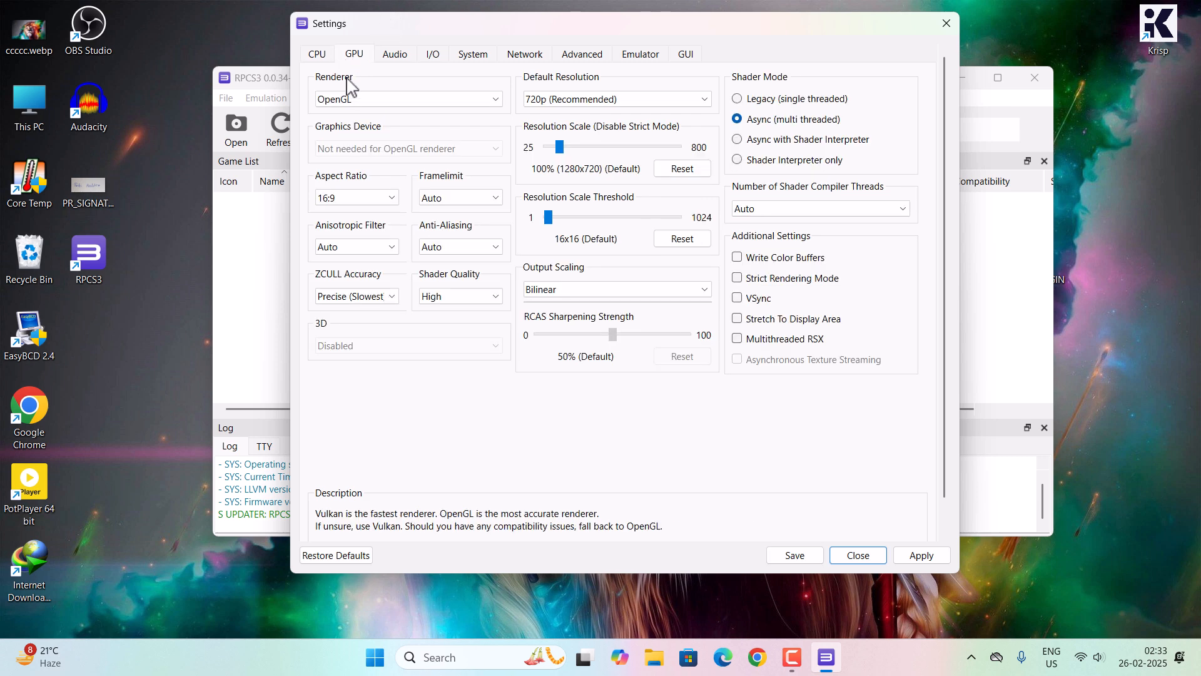
pyautogui.click(409, 99)
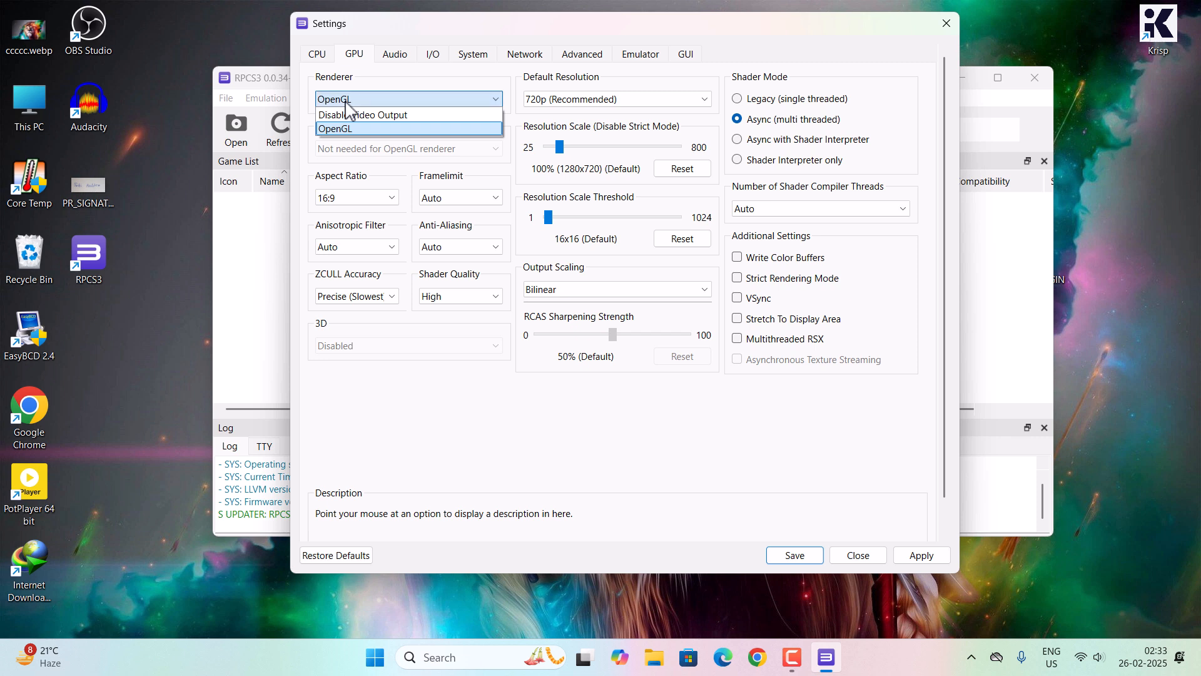
pyautogui.moveTo(395, 114)
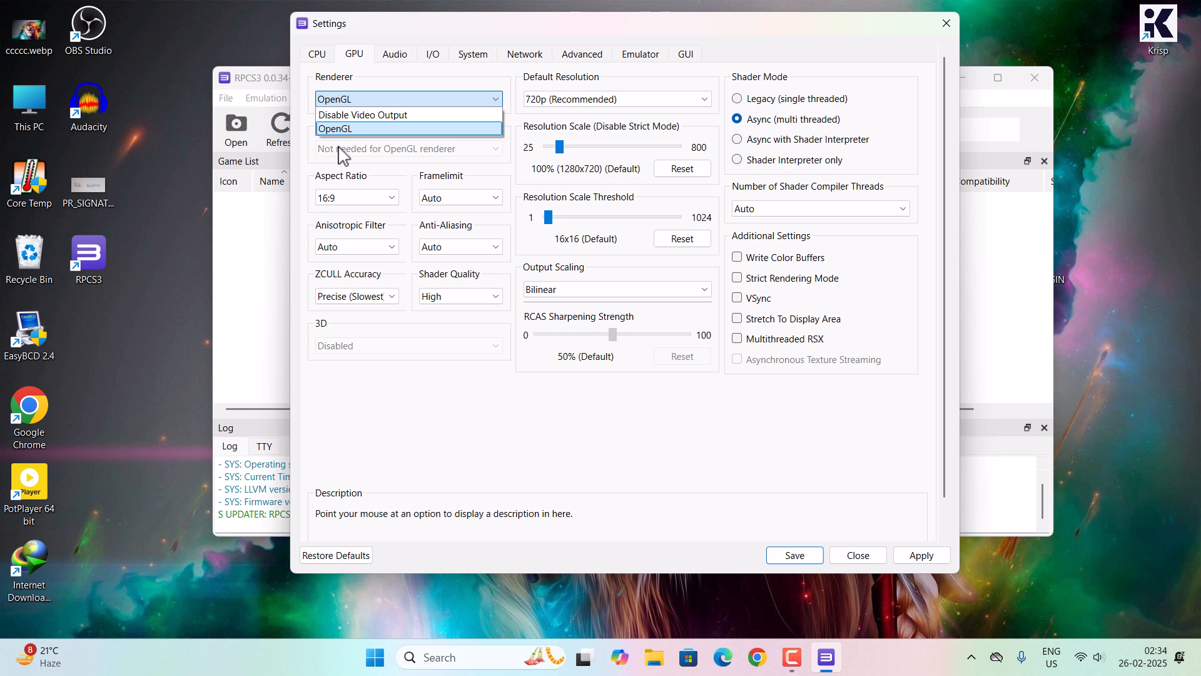
pyautogui.click(334, 128)
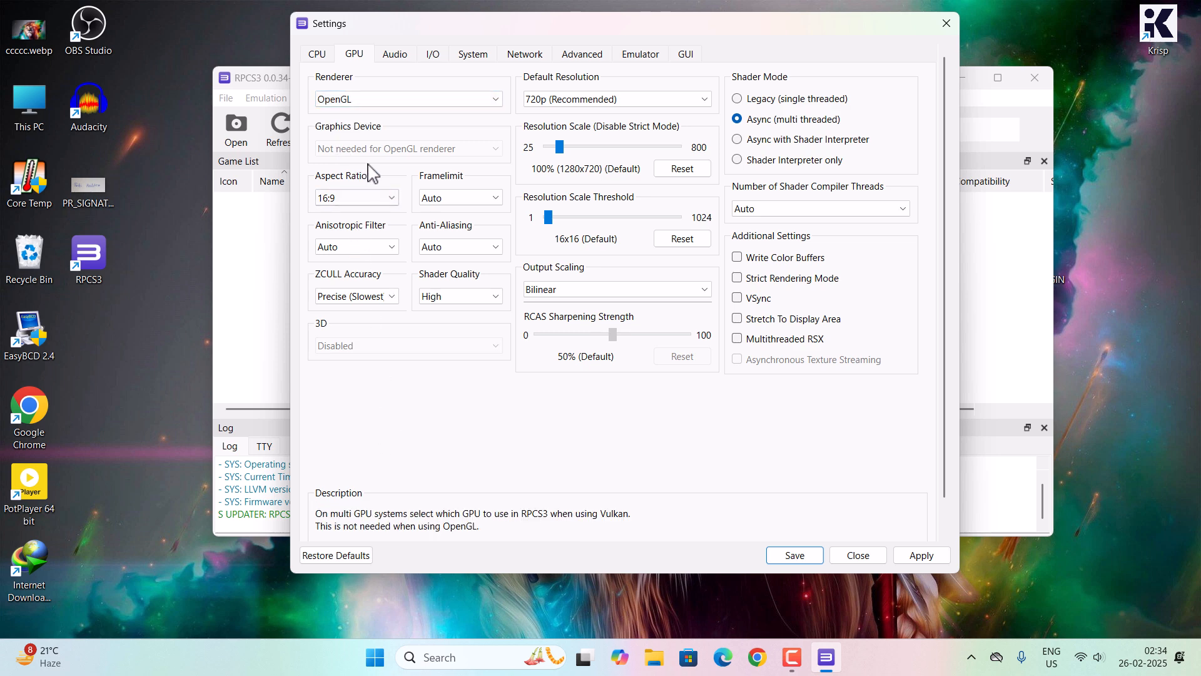
pyautogui.moveTo(789, 76)
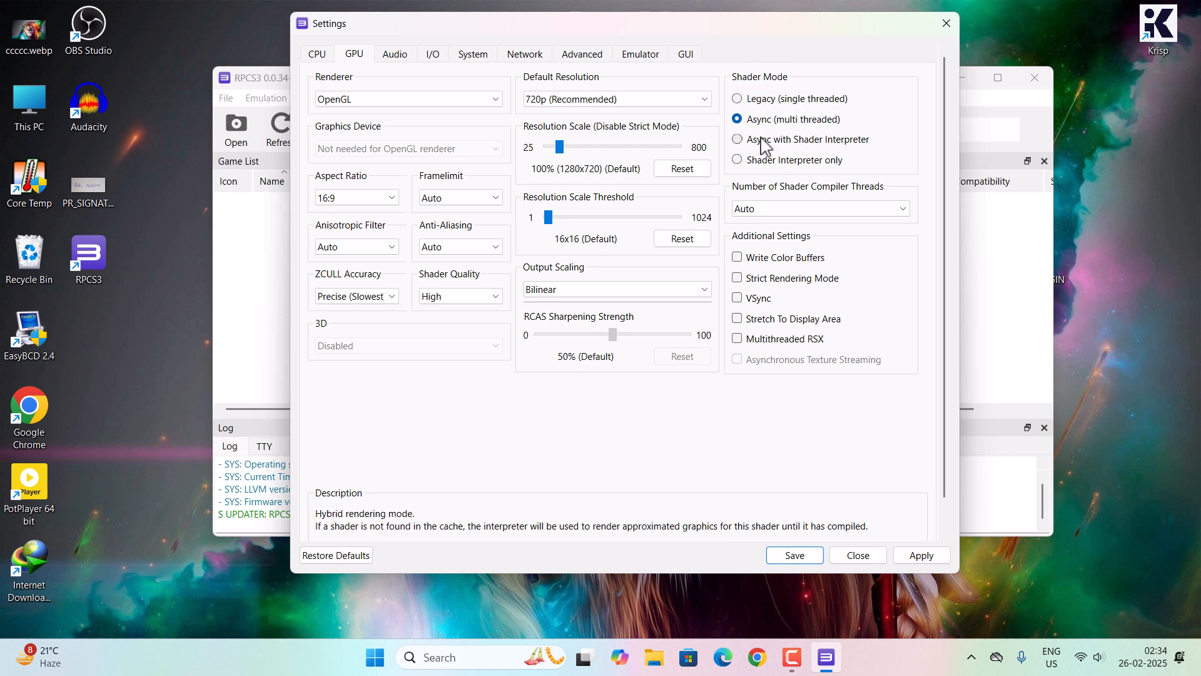
pyautogui.click(737, 139)
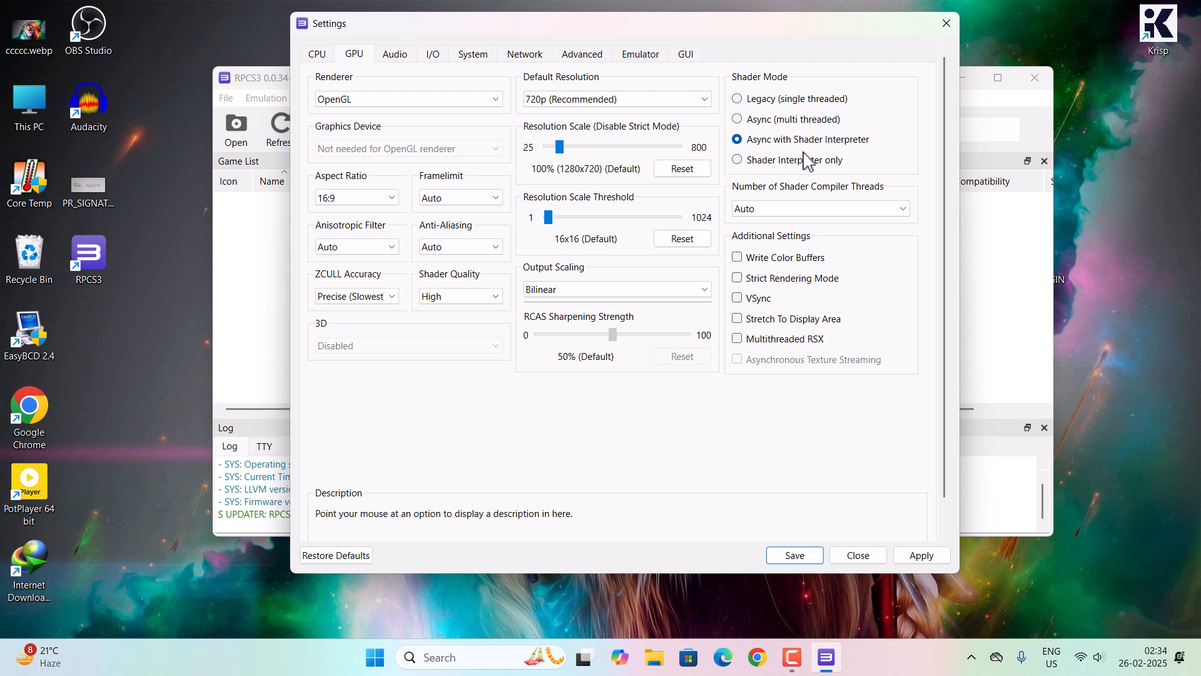
pyautogui.click(819, 208)
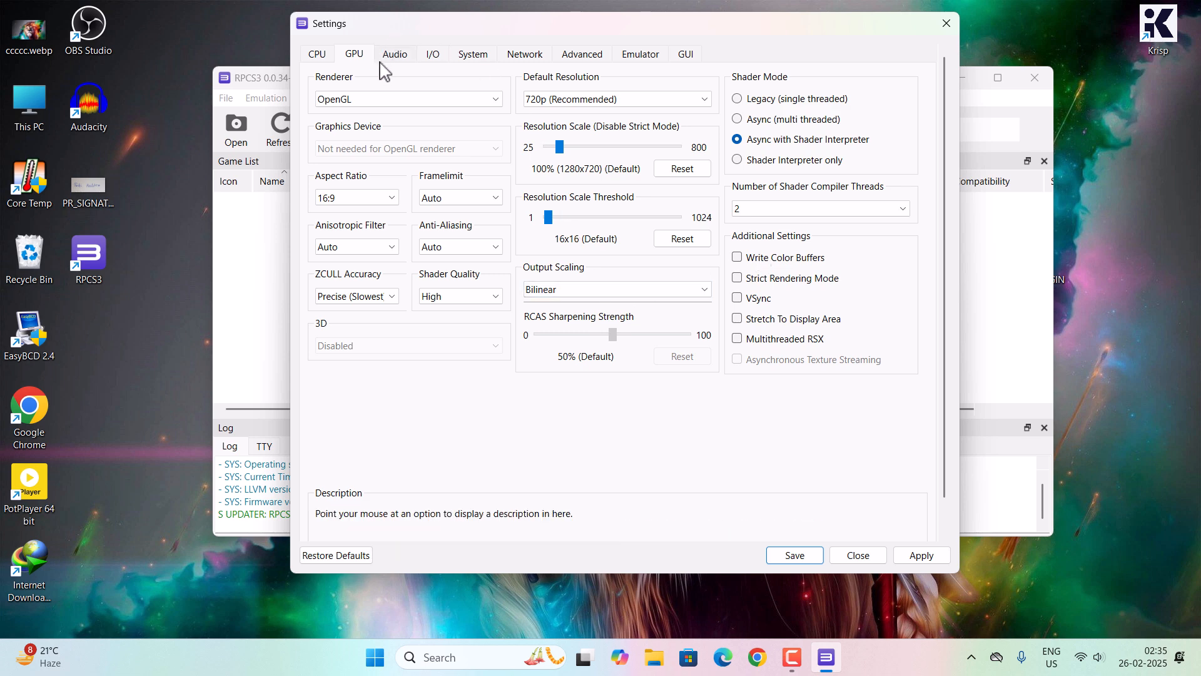
# Step: Raise the Audio Buffer Duration slider from 100 ms to 150 ms
pyautogui.click(394, 54)
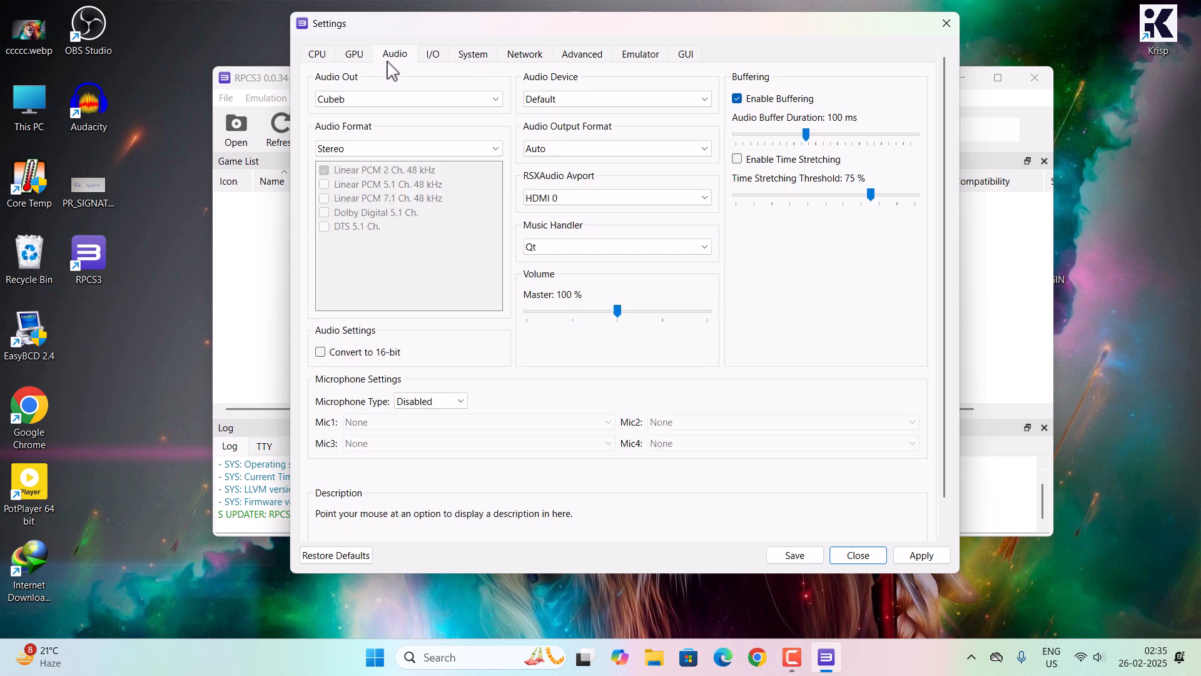
pyautogui.moveTo(805, 134); pyautogui.dragTo(814, 134)
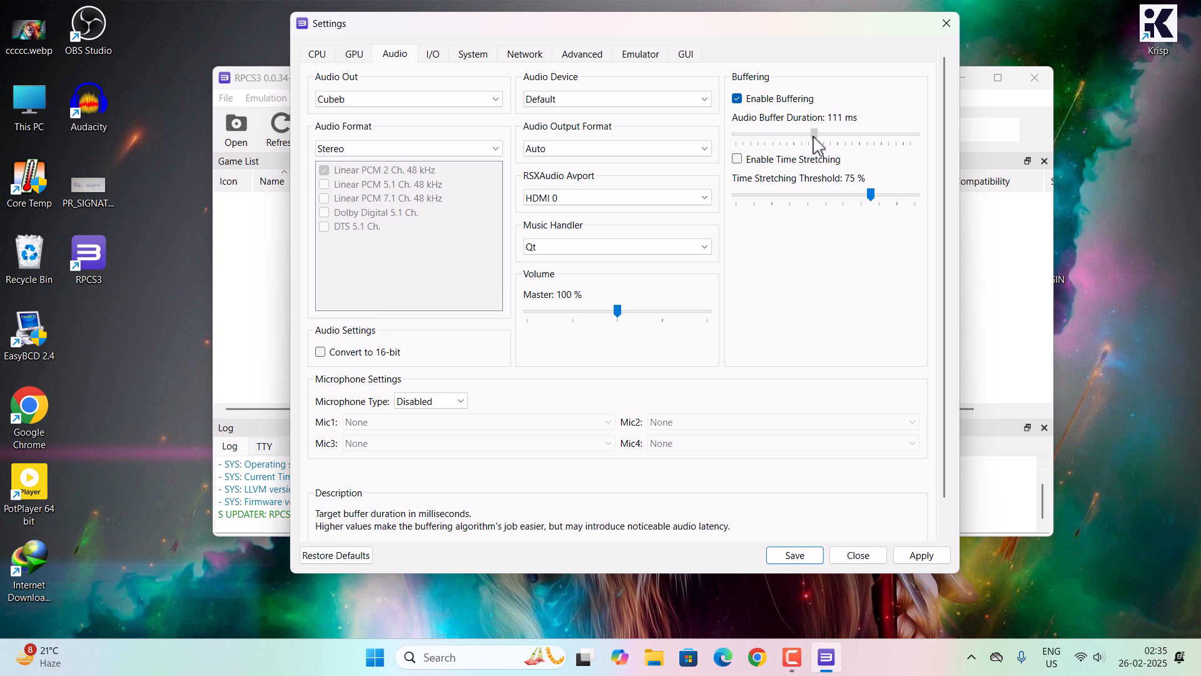
pyautogui.moveTo(815, 142); pyautogui.dragTo(840, 142)
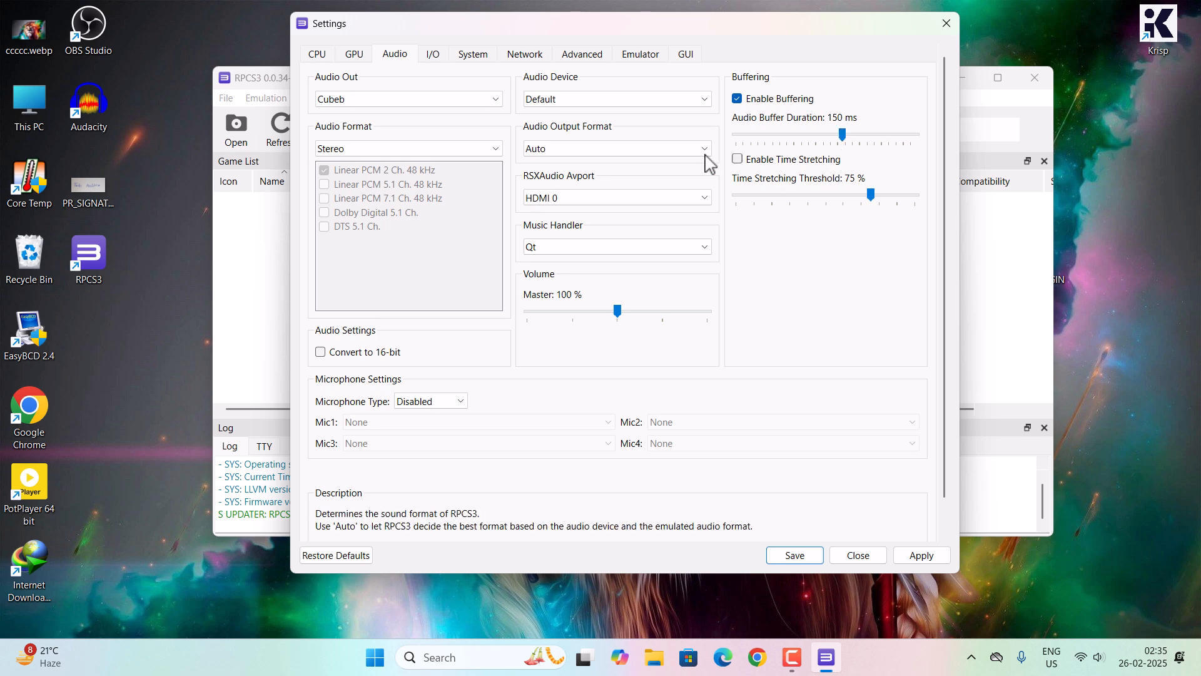
# Step: Limit Max LLVM Compile Threads to 3 in the Emulator settings
pyautogui.click(639, 54)
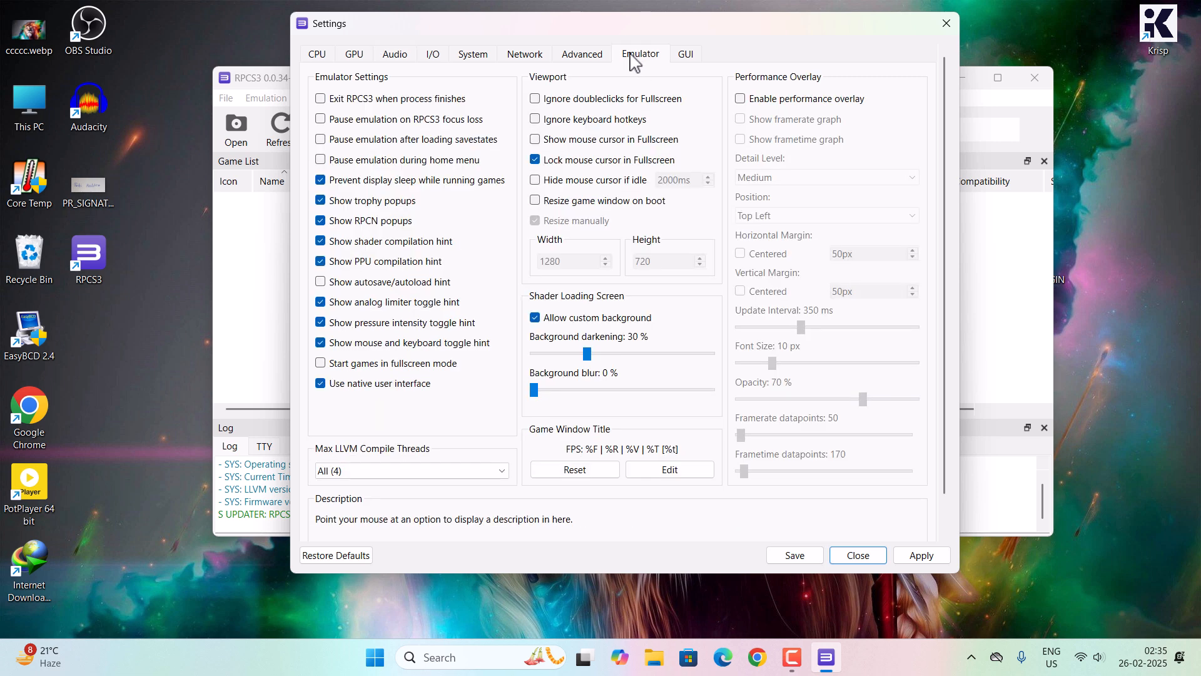
pyautogui.click(411, 471)
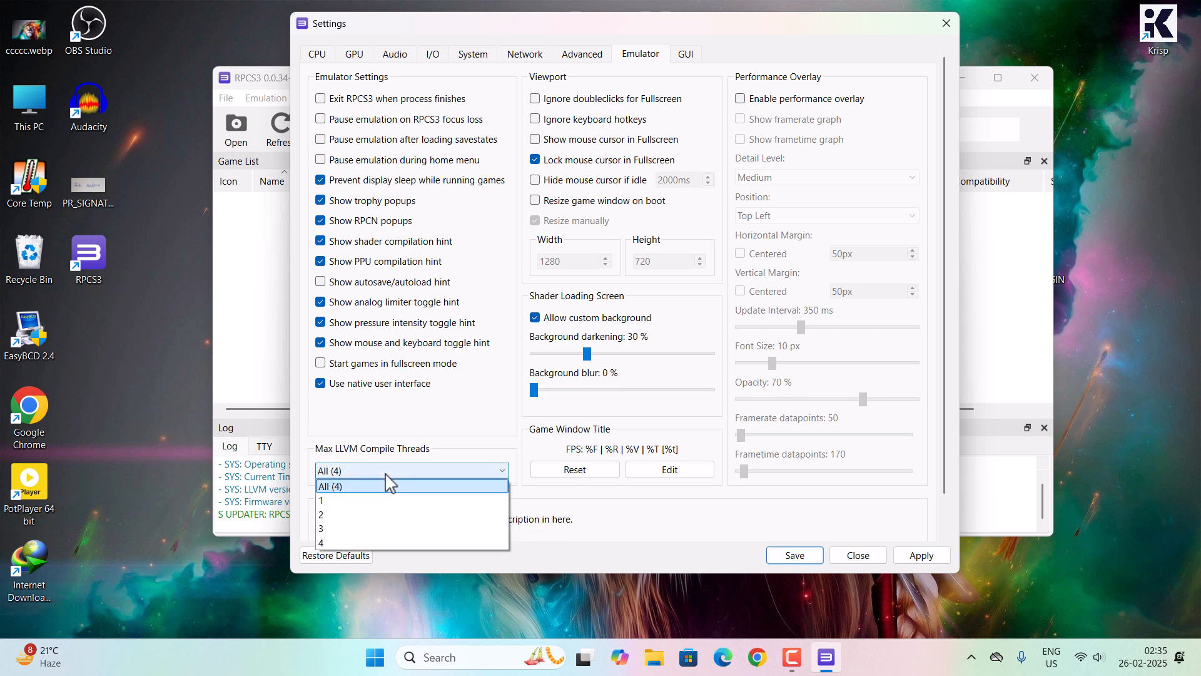
pyautogui.click(320, 528)
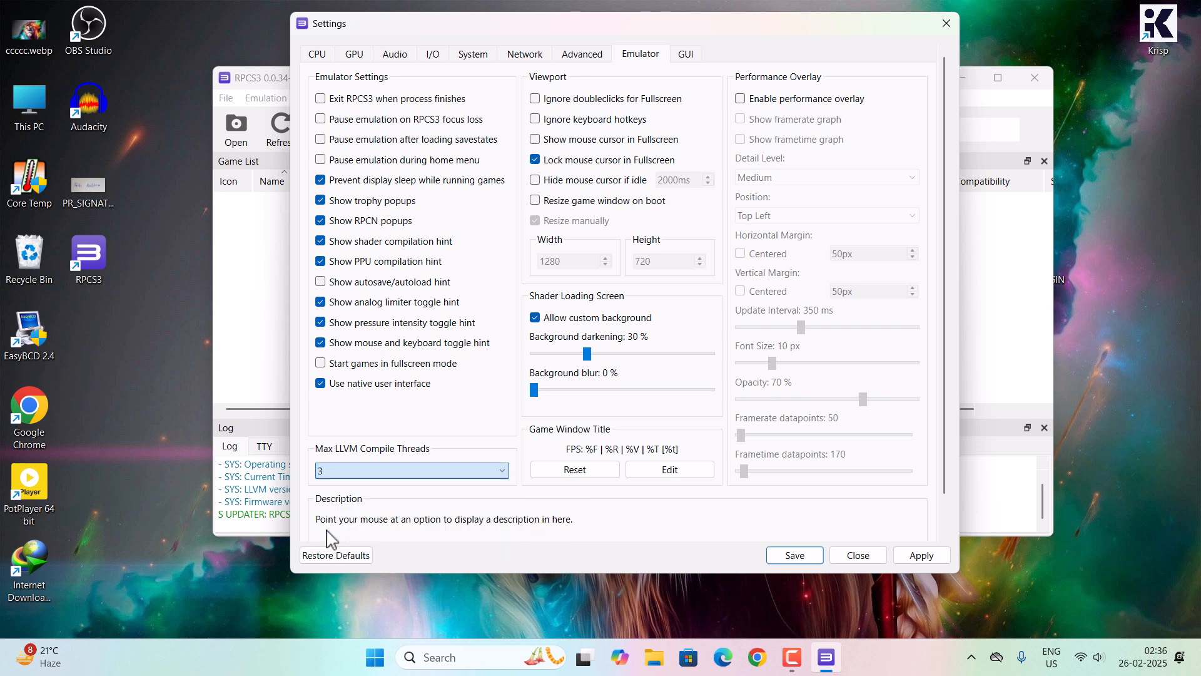
pyautogui.moveTo(662, 529)
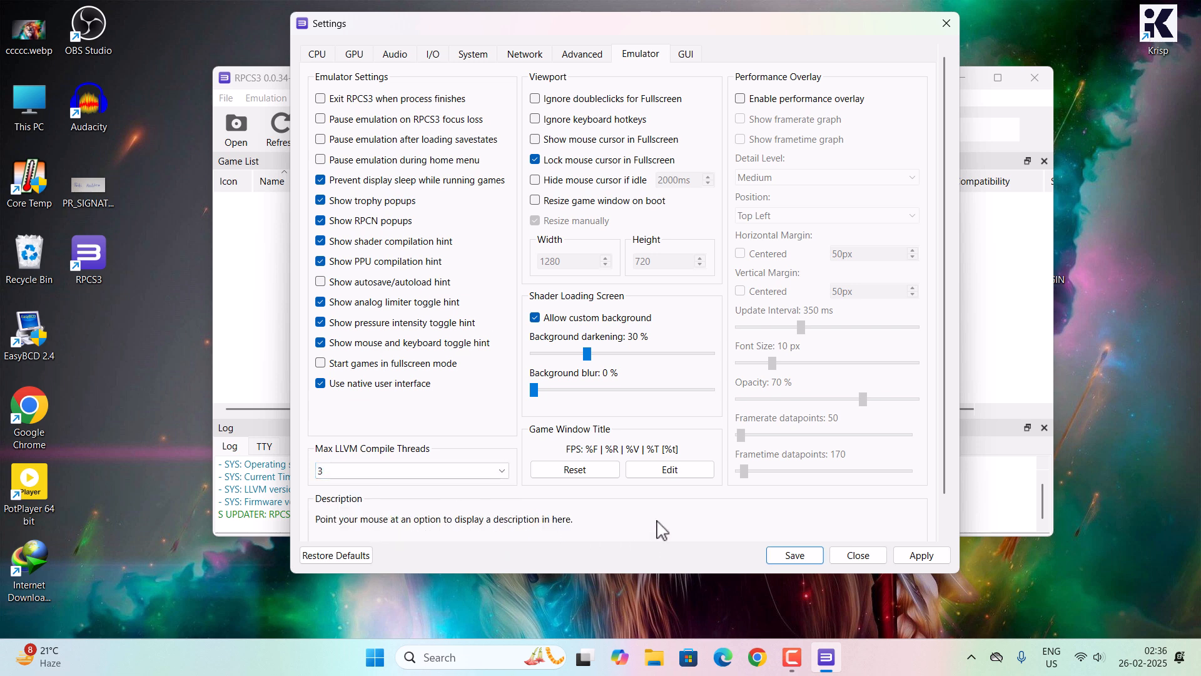
# Step: In the Advanced tab, set Maximum Number of SPURS Threads to 3
pyautogui.click(581, 54)
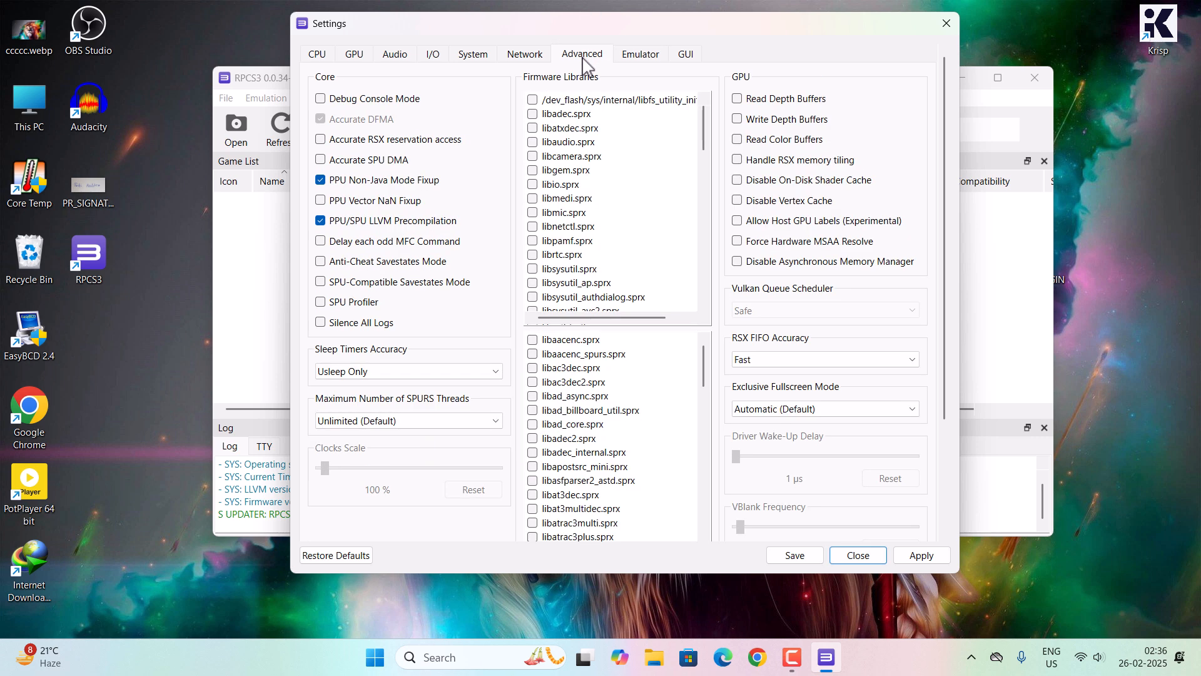
pyautogui.scroll(-3)
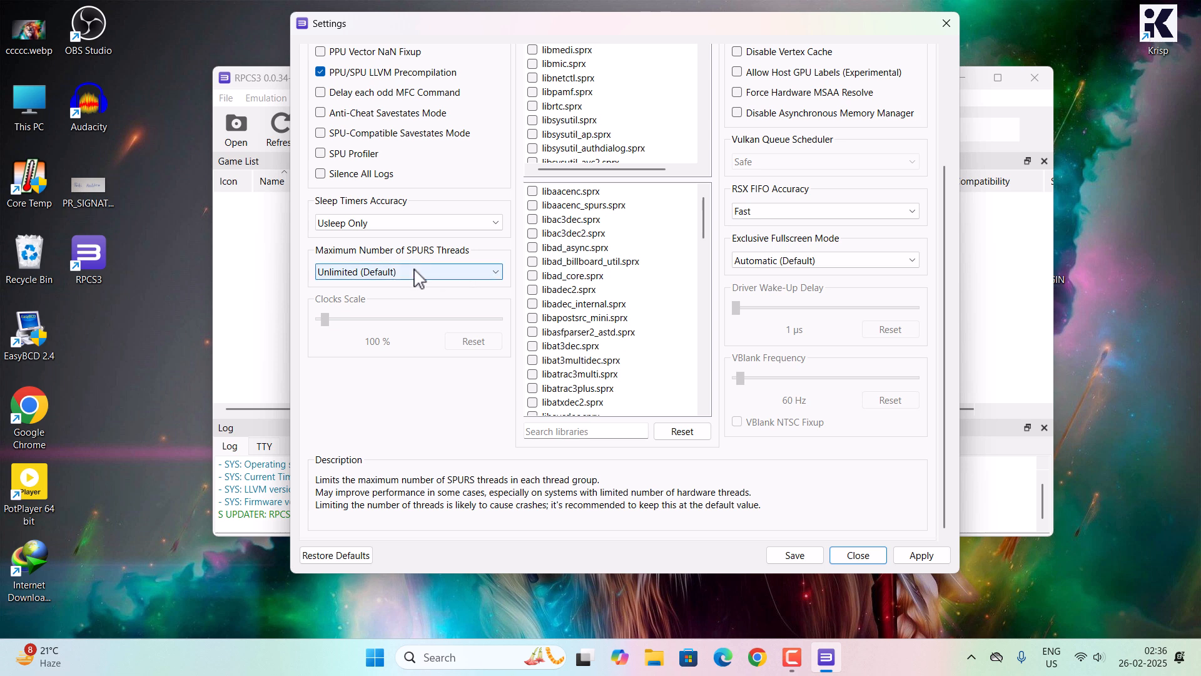
pyautogui.click(408, 271)
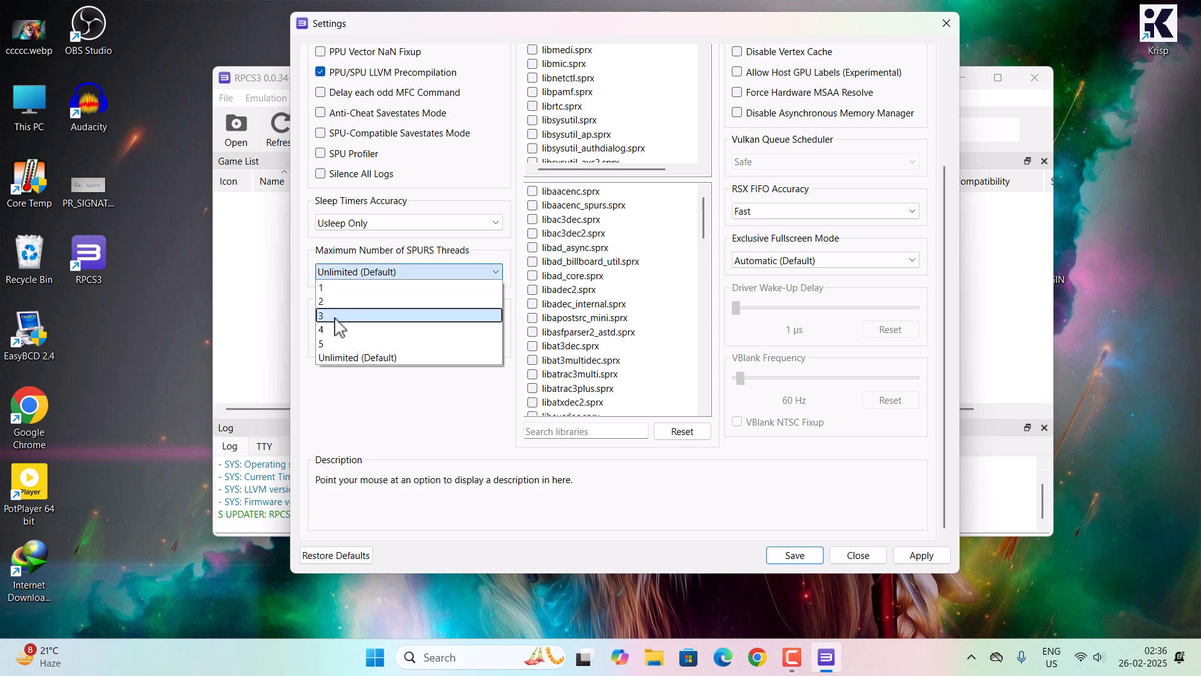
pyautogui.click(321, 314)
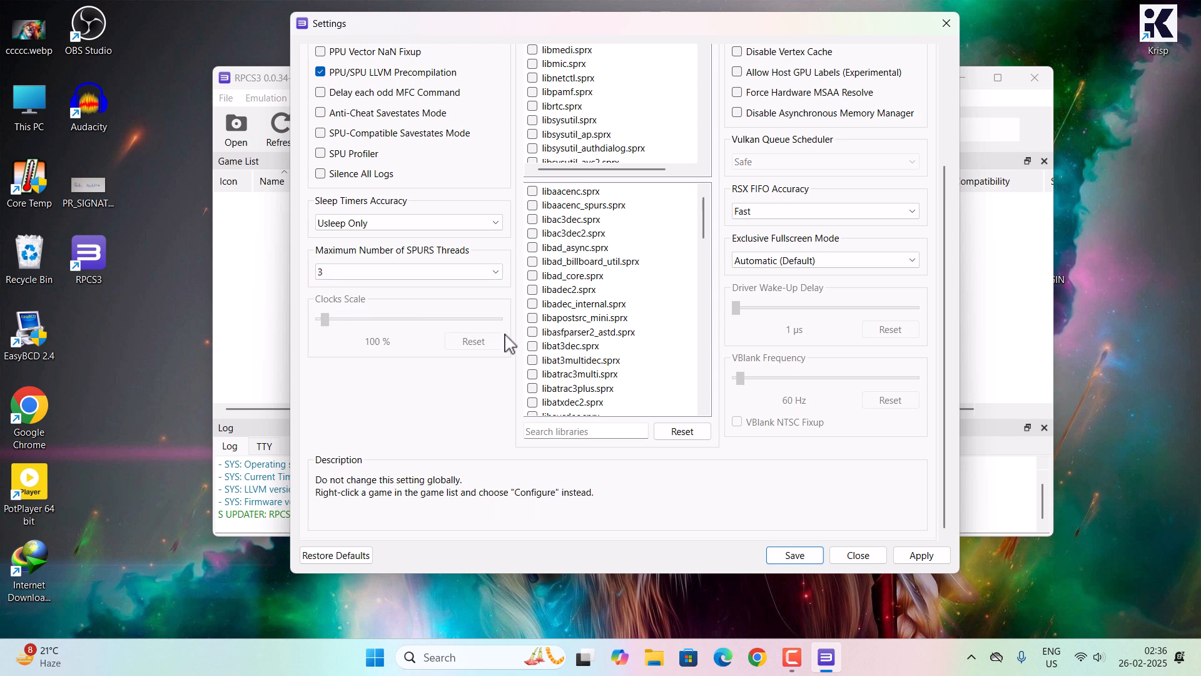
pyautogui.click(408, 271)
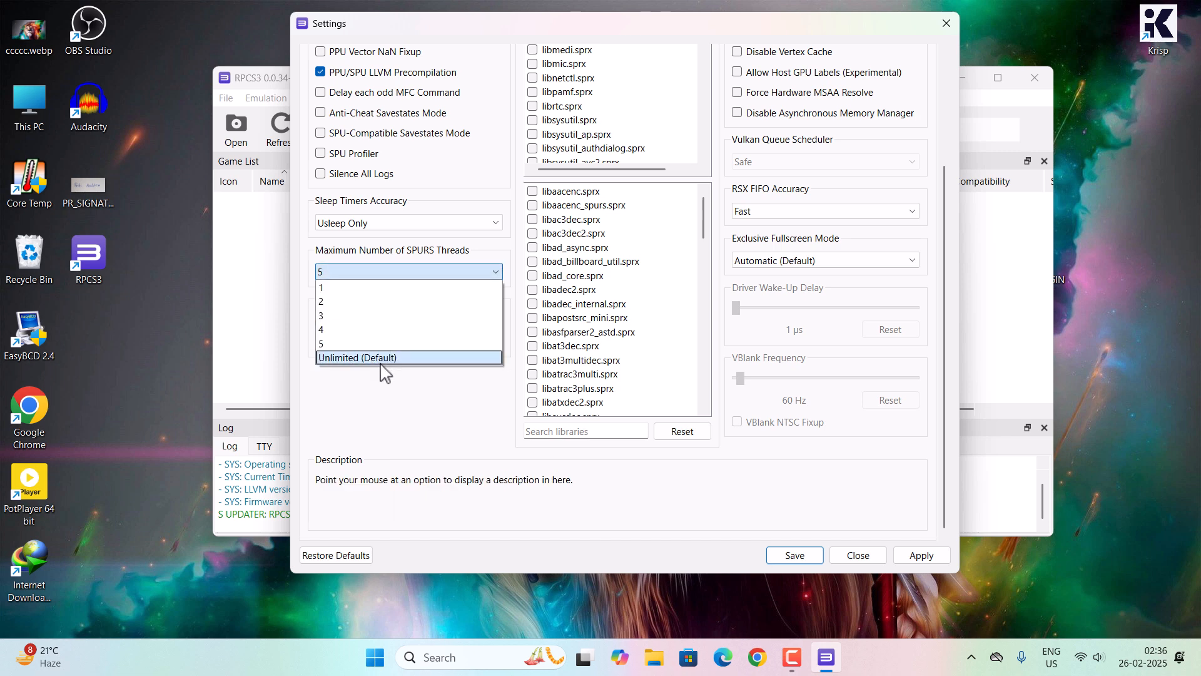
pyautogui.click(321, 314)
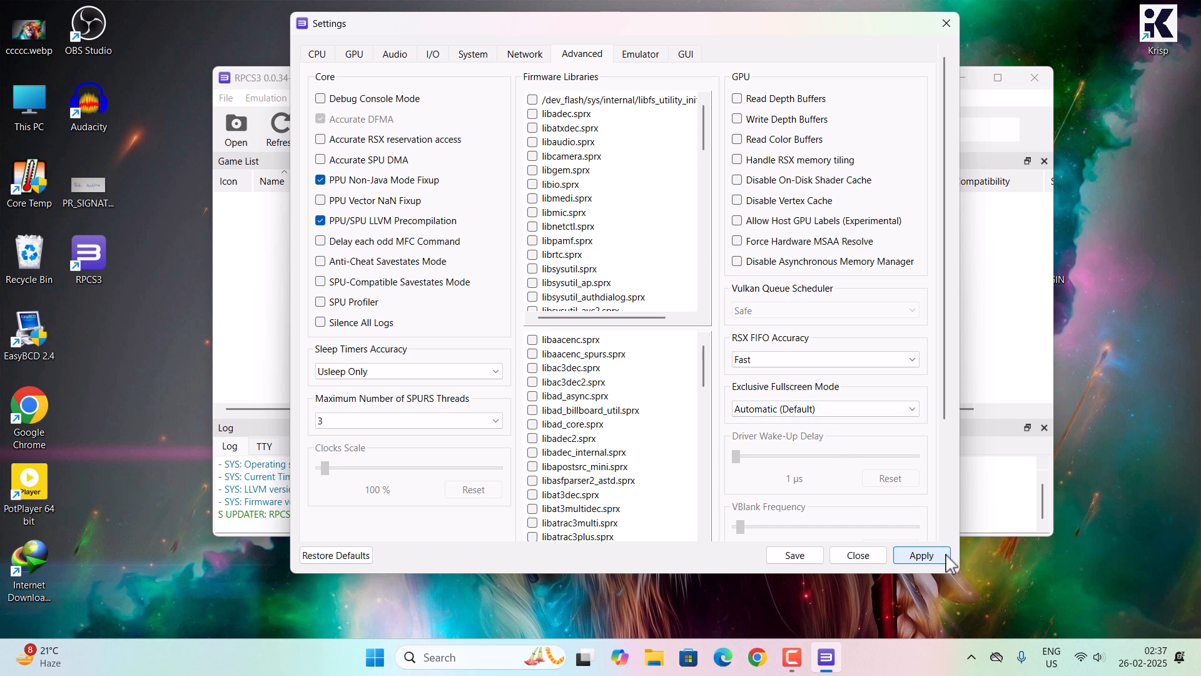
# Step: Apply the settings, then relaunch RPCS3 from its desktop shortcut
pyautogui.click(857, 555)
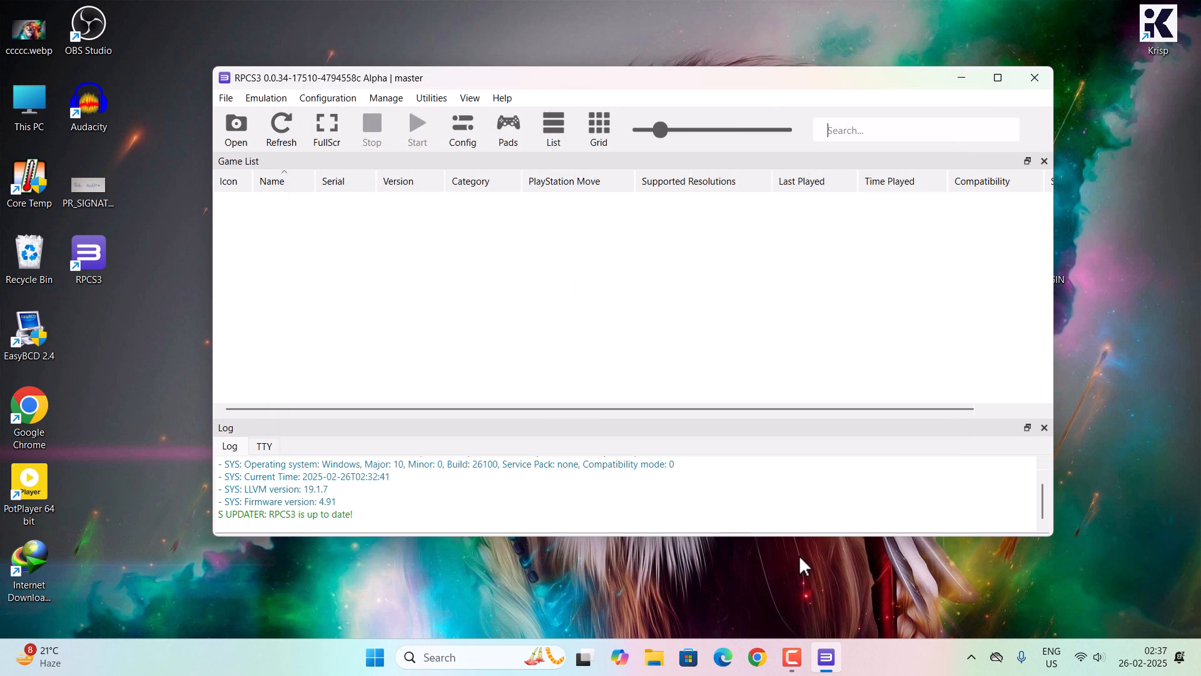
pyautogui.moveTo(712, 374)
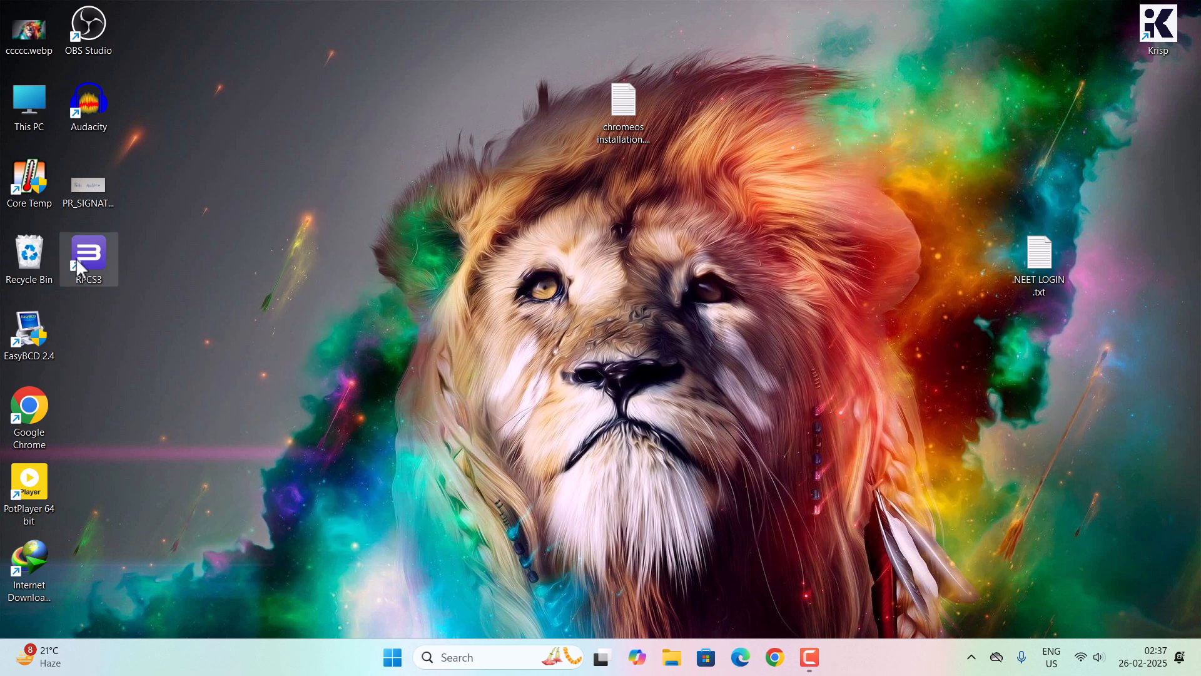
pyautogui.doubleClick(88, 255)
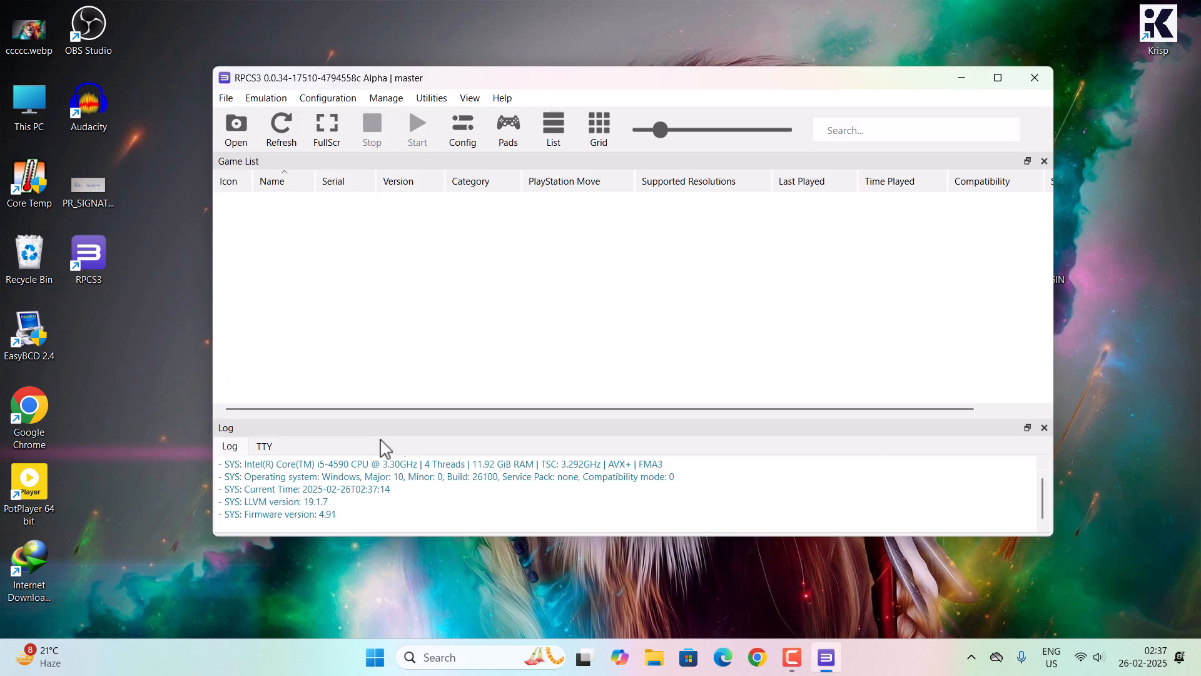